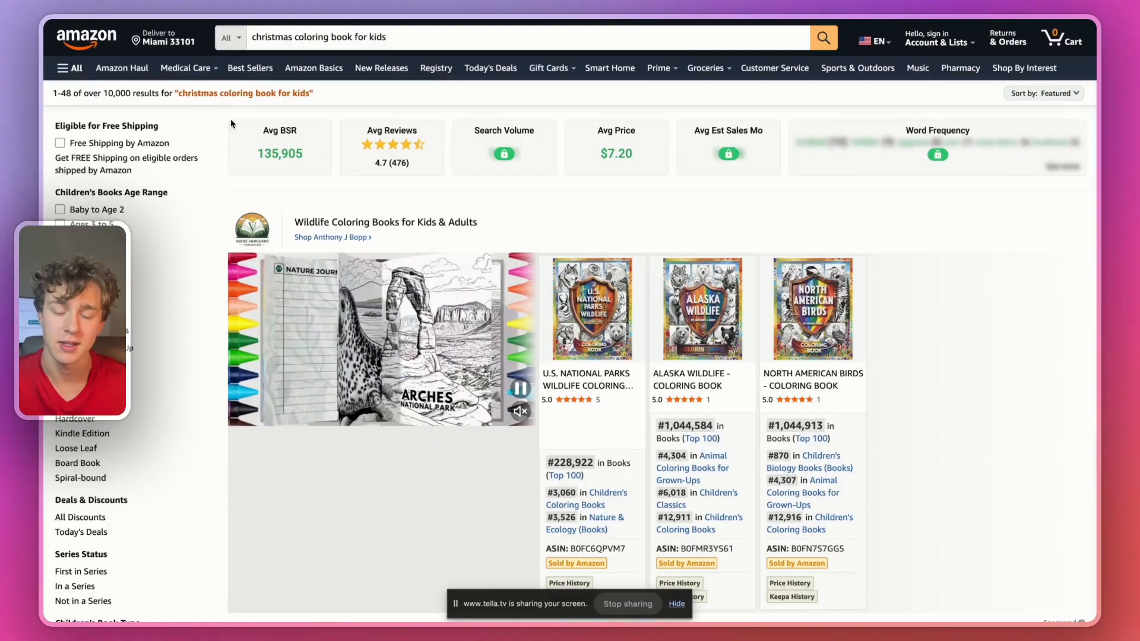
Step: Review the toddler book's rating breakdown and product analysis, then dismiss the analysis panel
click(938, 38)
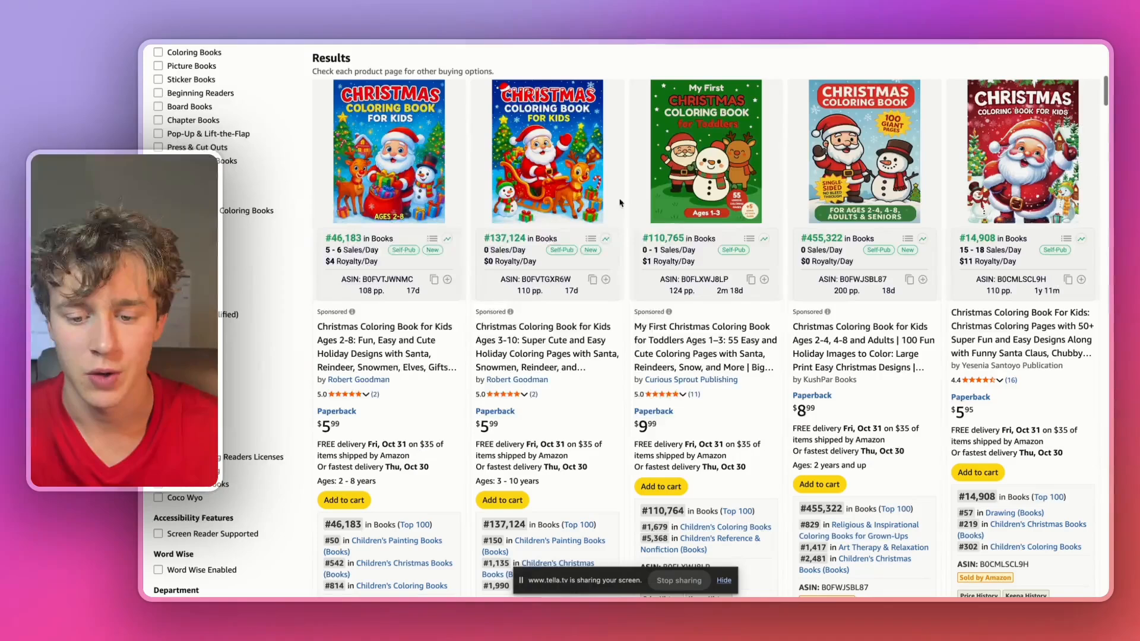
mouse_move(1008, 288)
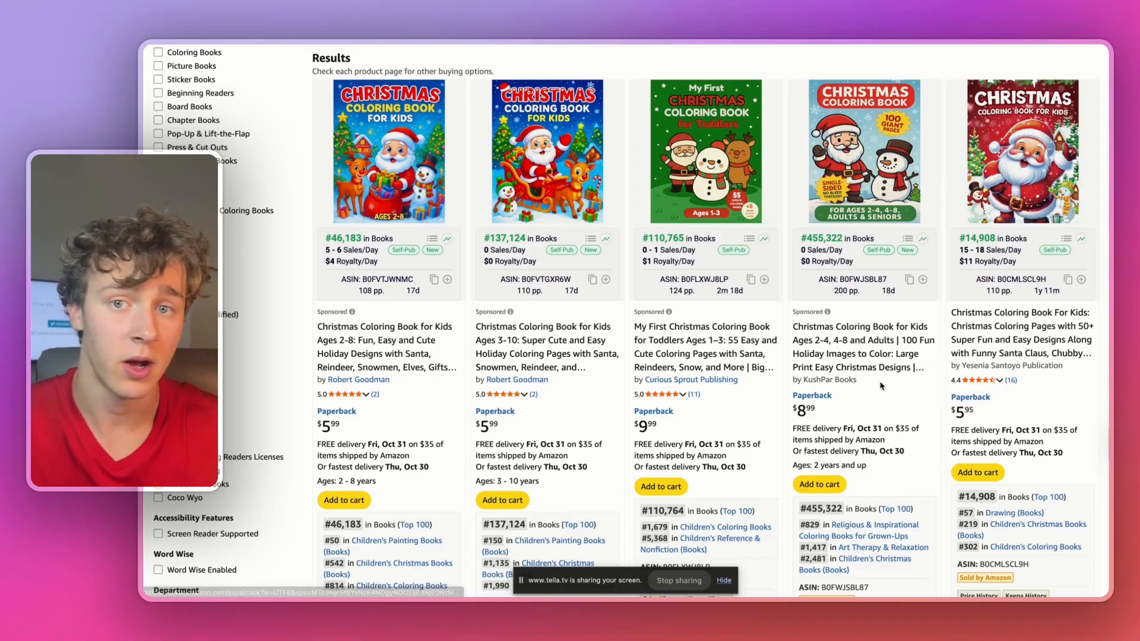
mouse_move(722, 403)
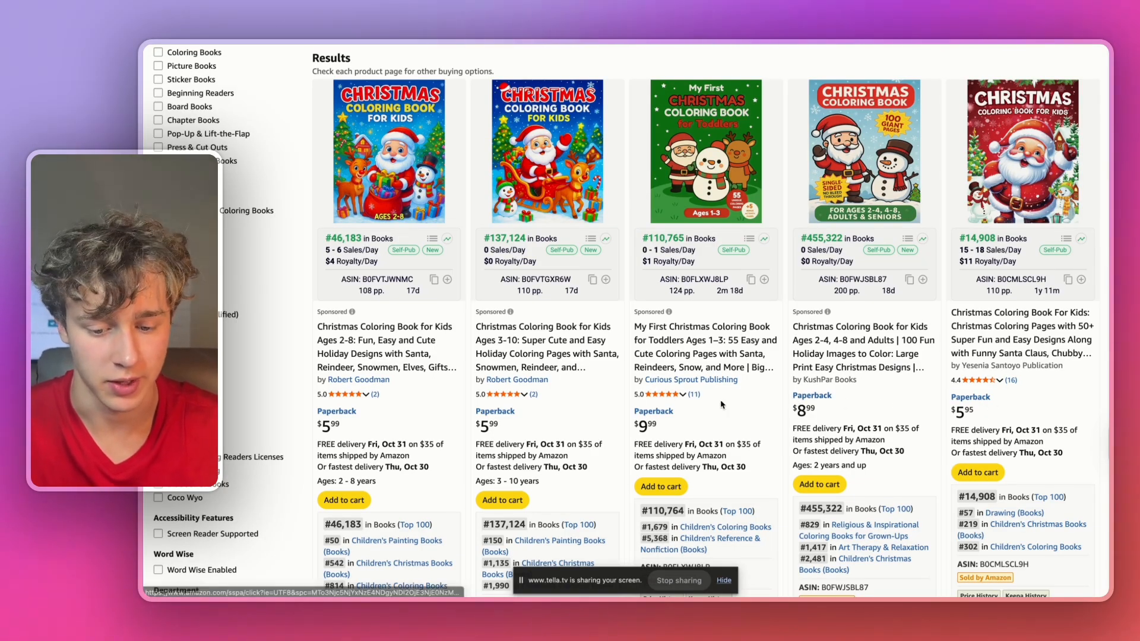
click(679, 394)
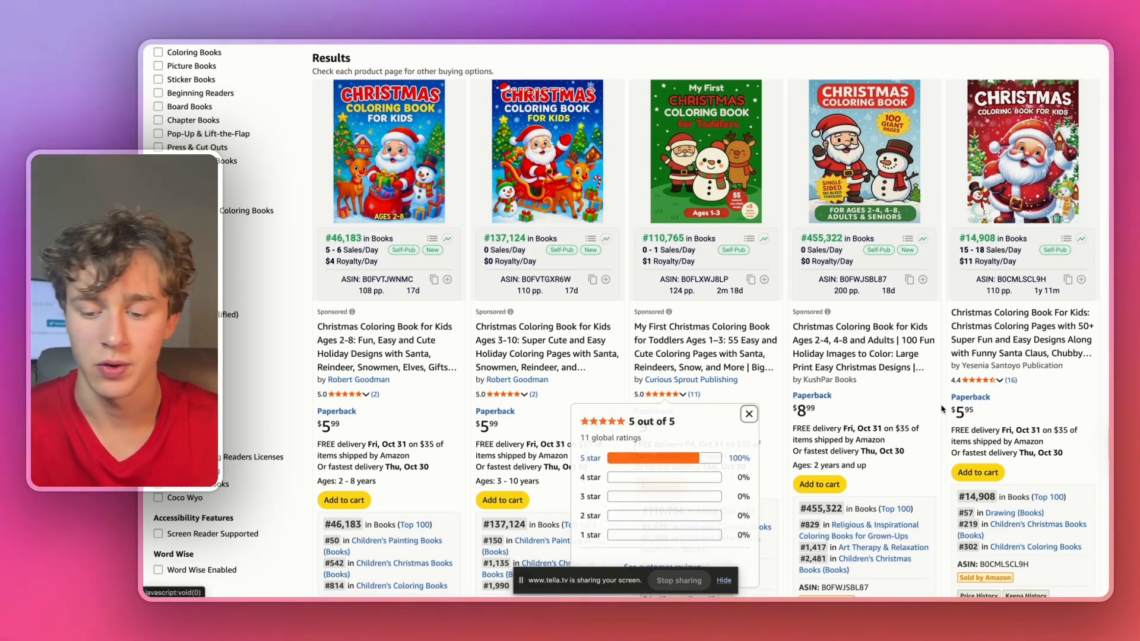
click(750, 413)
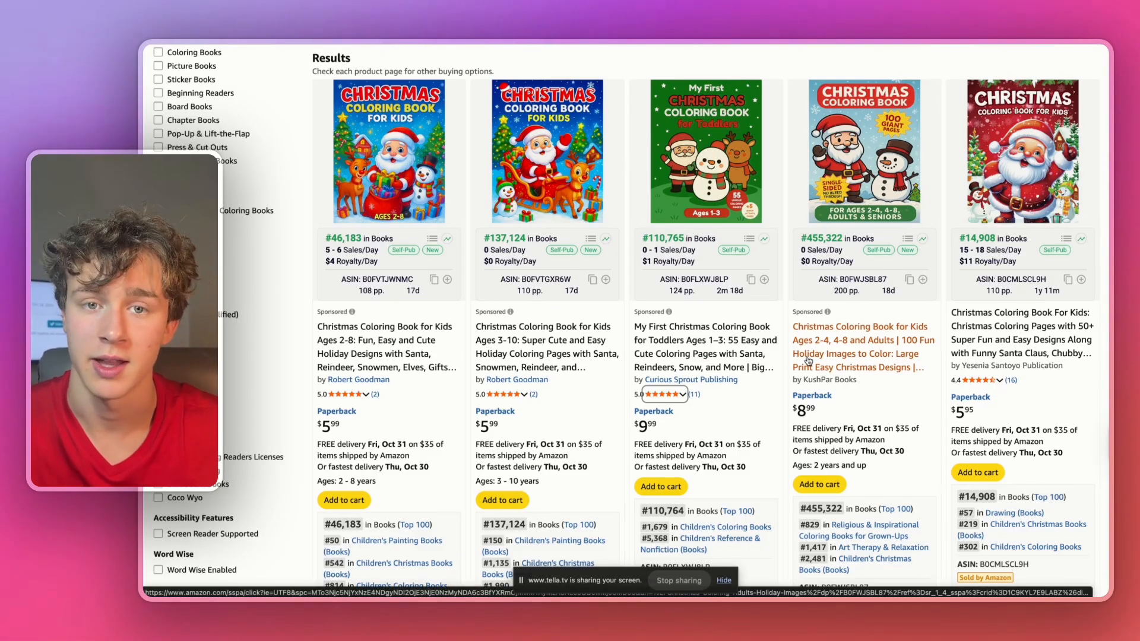
scroll(up, 3)
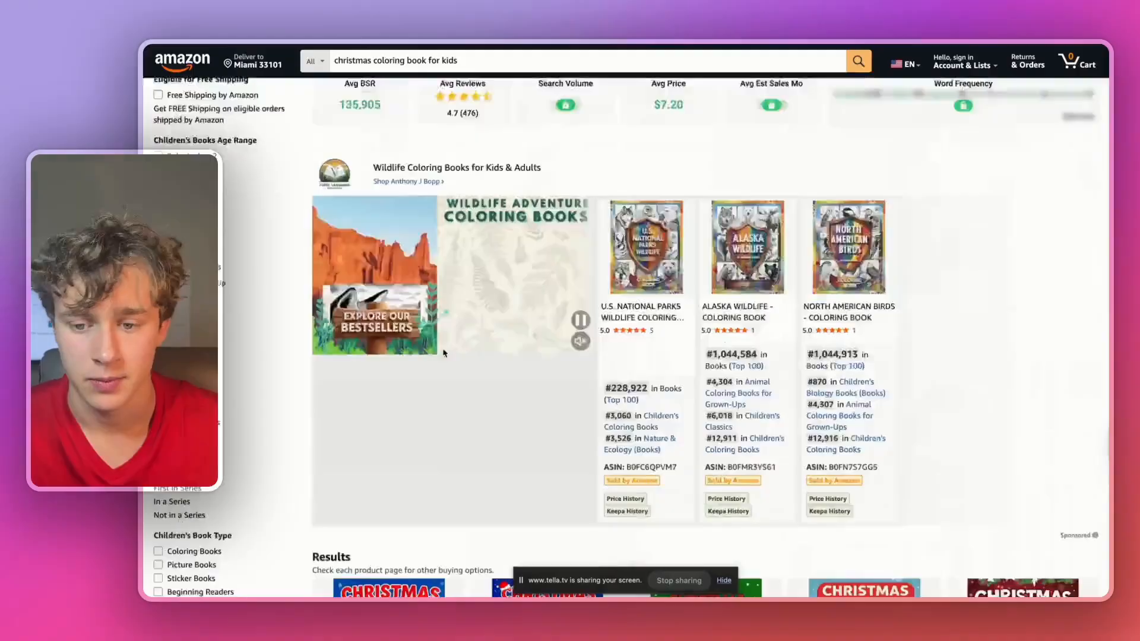
scroll(down, 3)
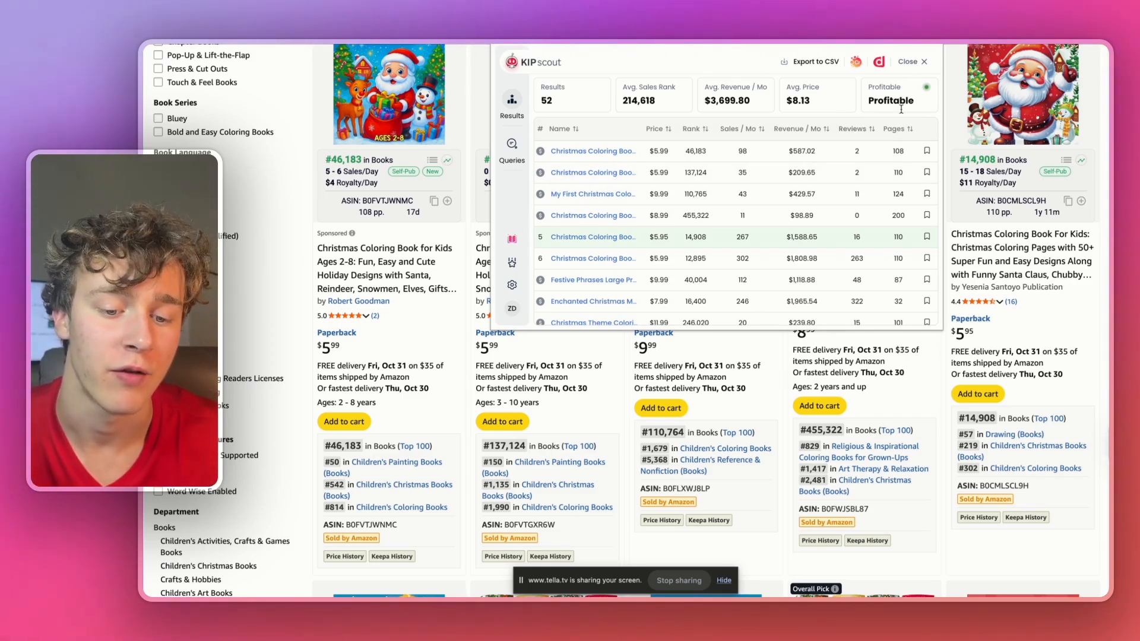
scroll(down, 3)
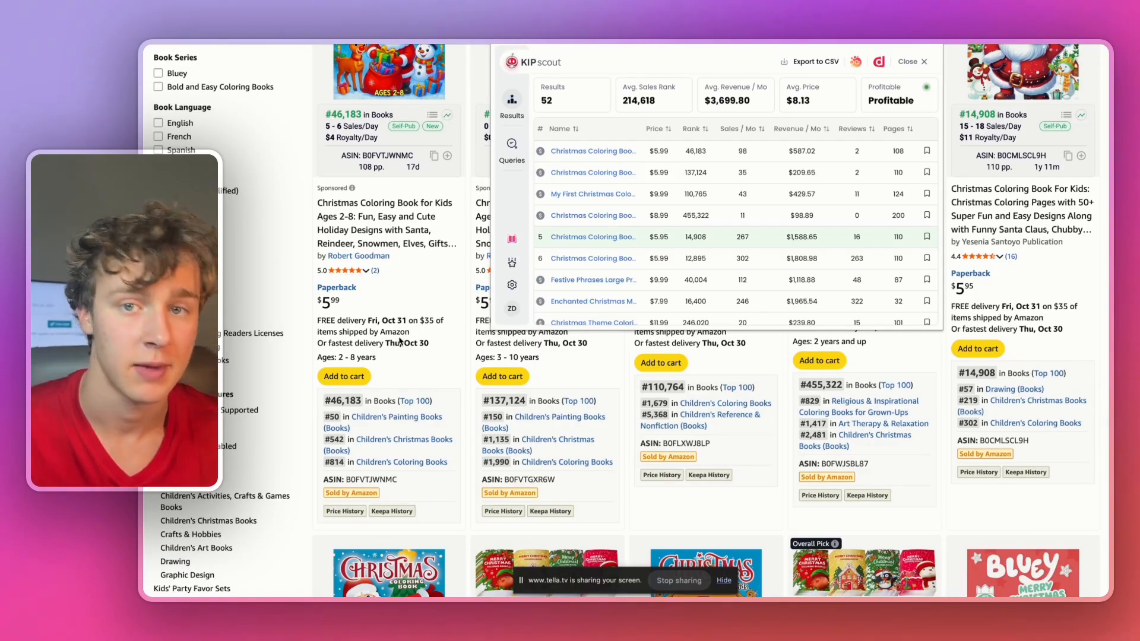
mouse_move(290, 531)
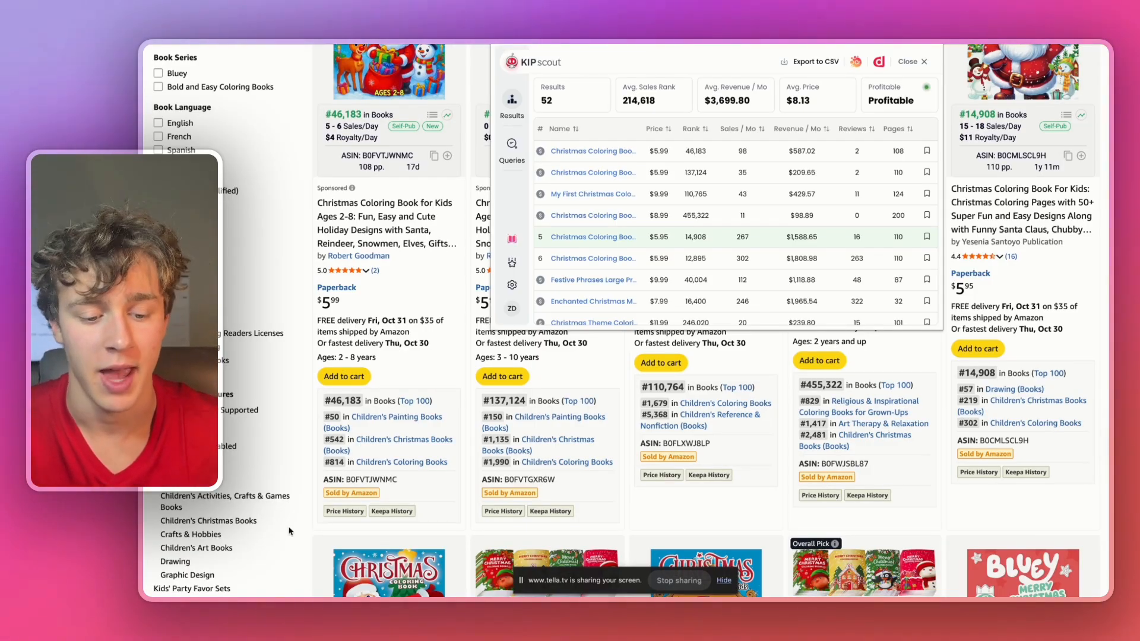
scroll(down, 3)
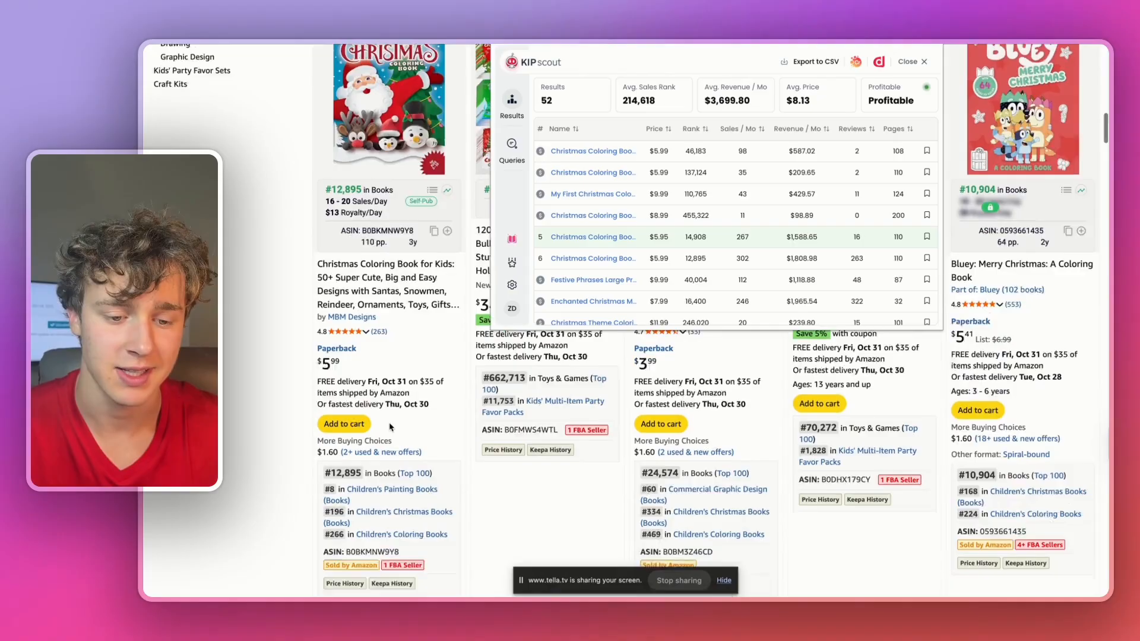
click(910, 60)
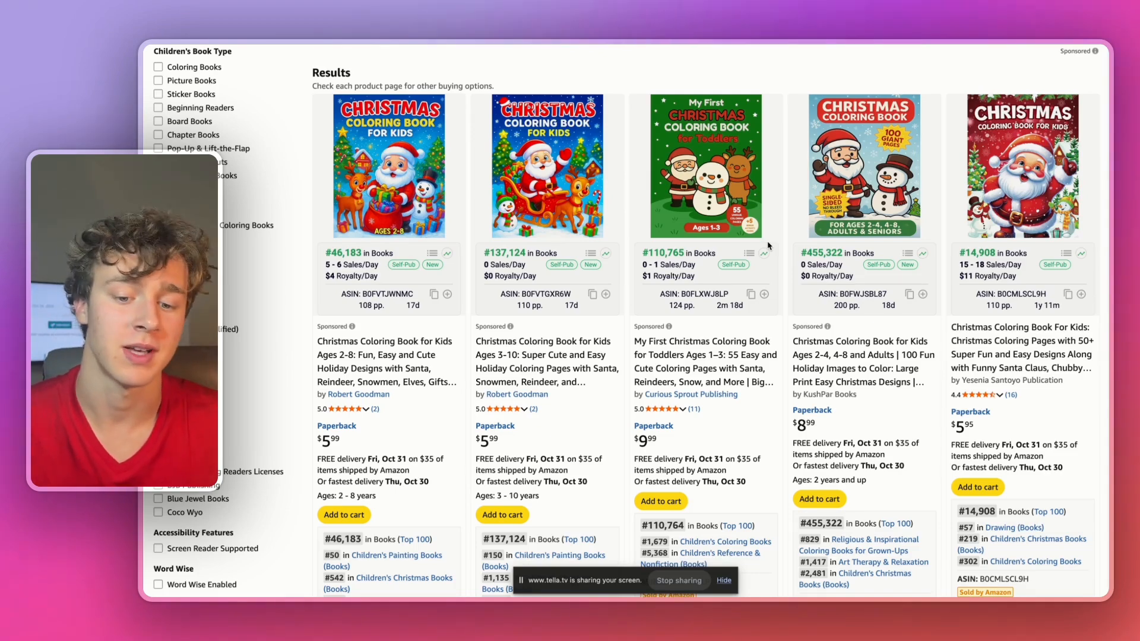
mouse_move(705, 294)
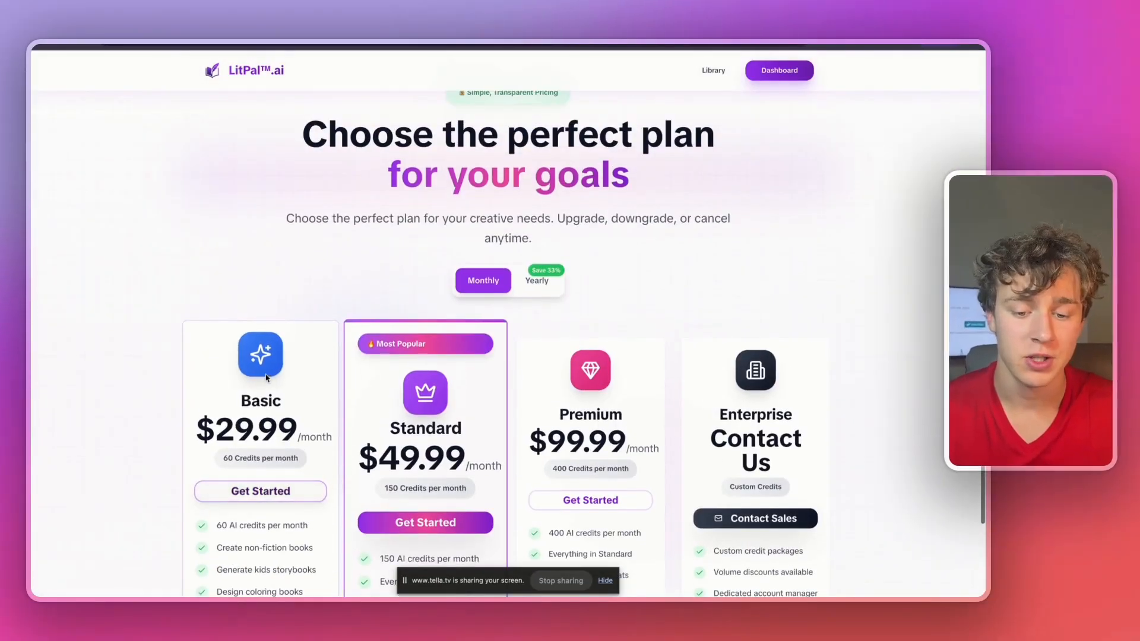
Step: Check yearly billing prices, then from the dashboard reach the Coloring Book Generator and My Coloring Books
click(537, 280)
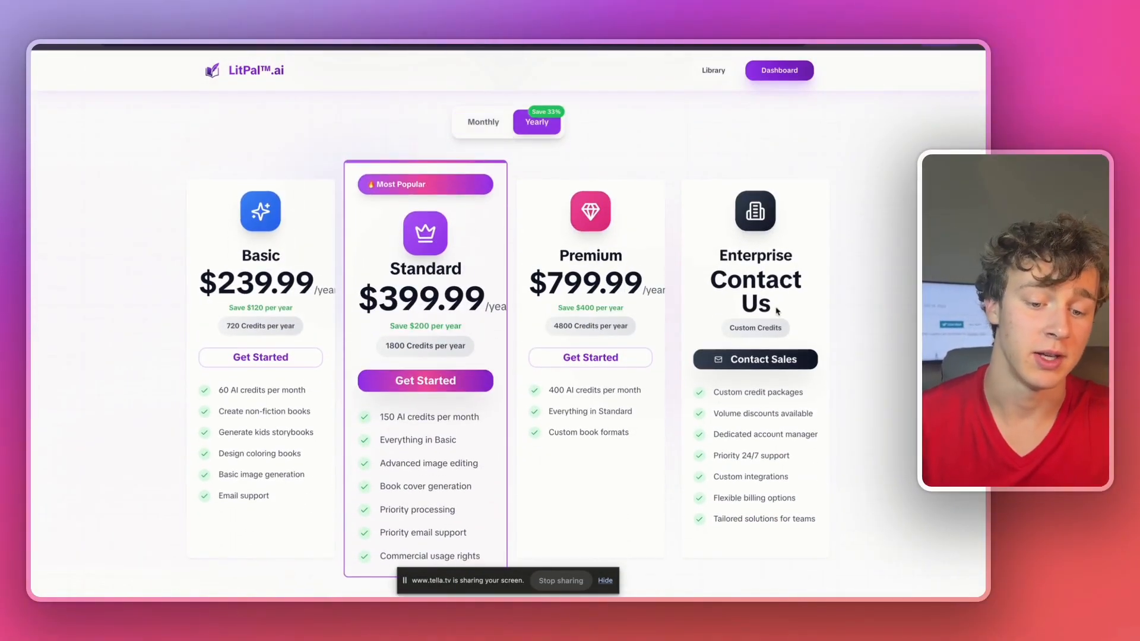
click(483, 121)
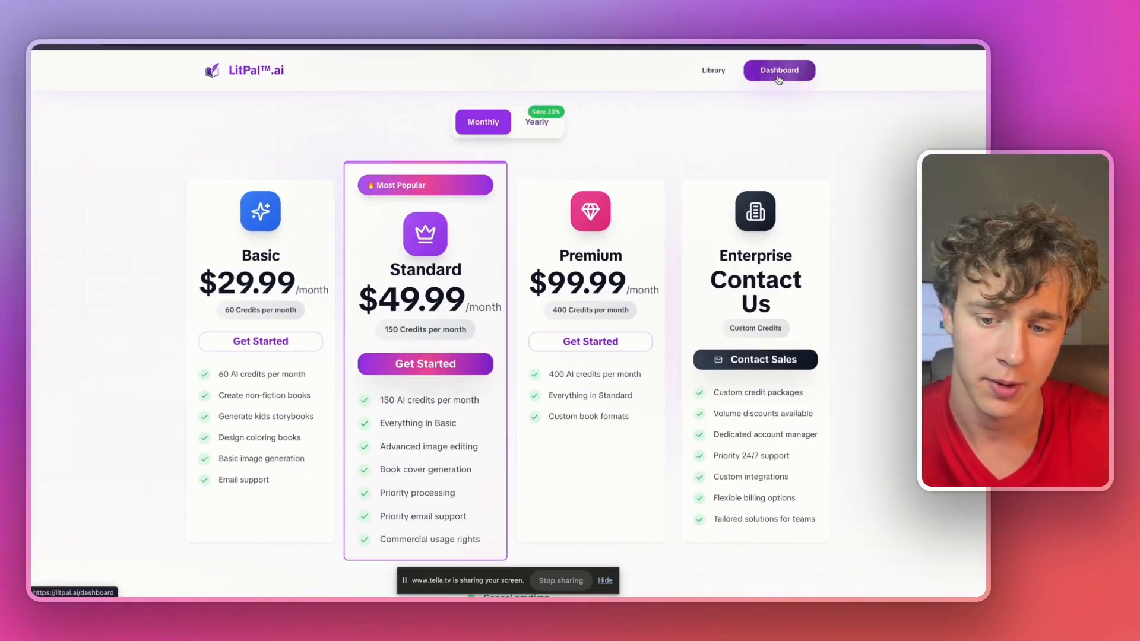
click(777, 70)
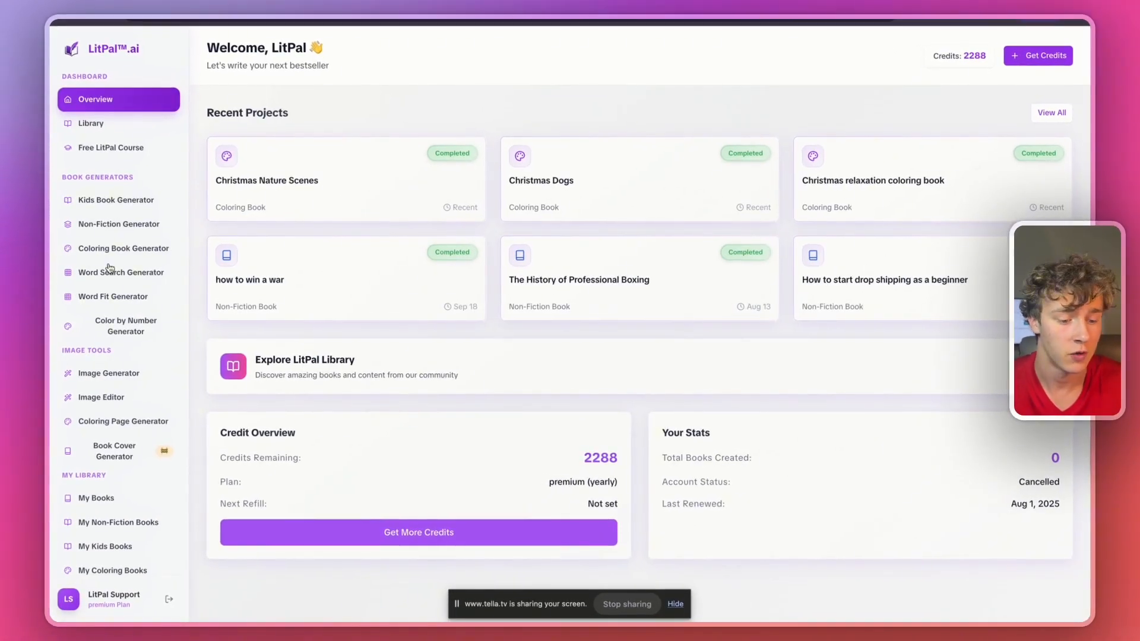
click(122, 248)
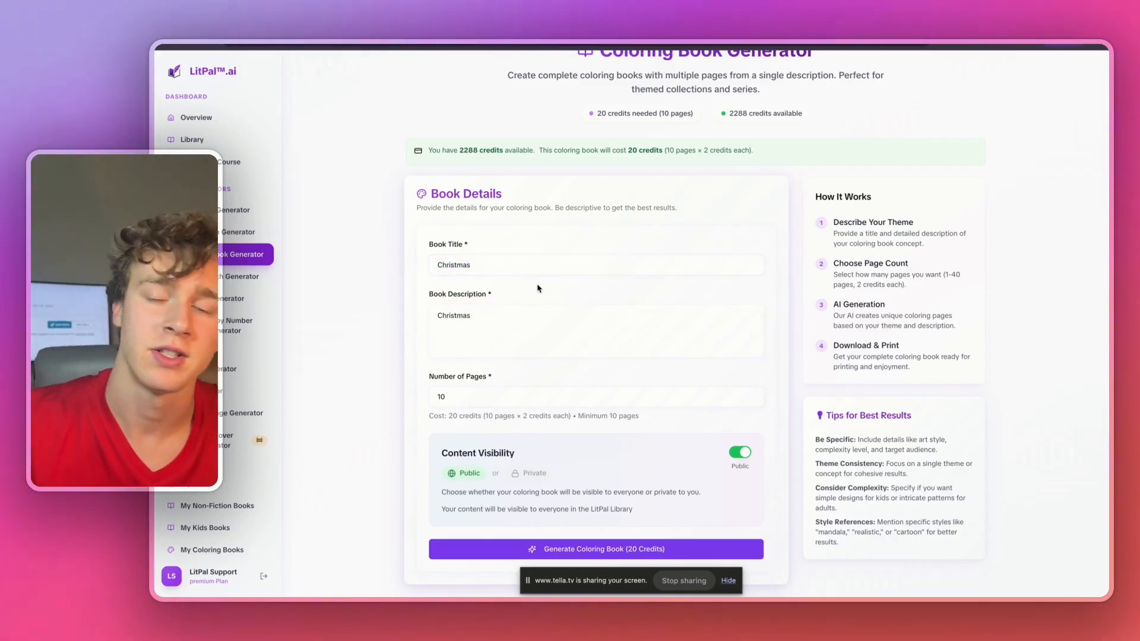
mouse_move(629, 387)
text(34)
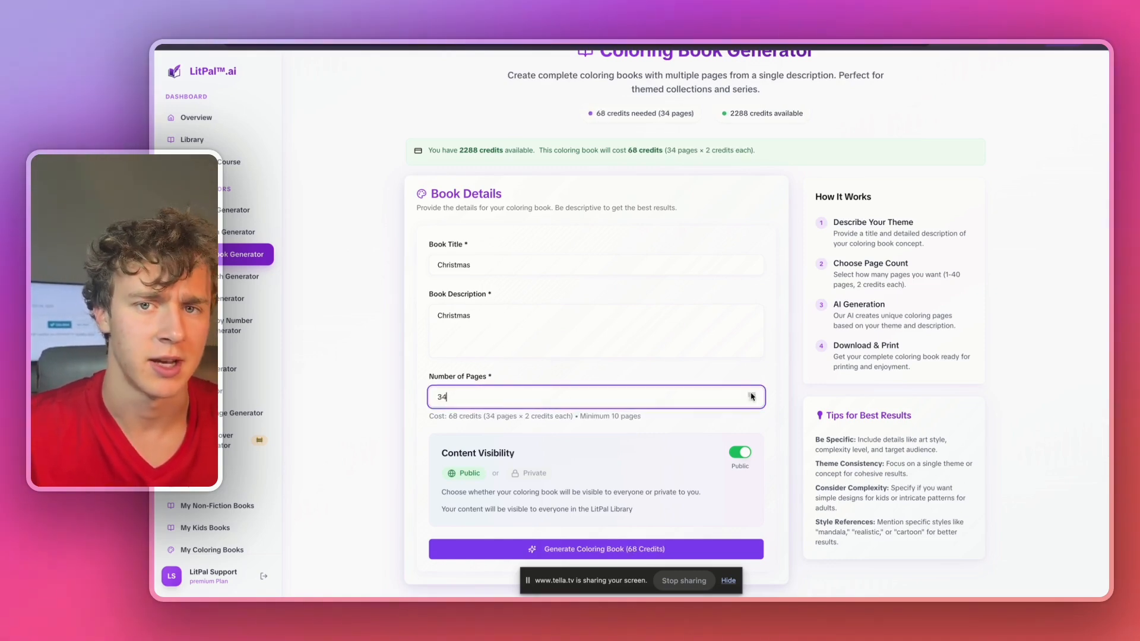
click(213, 550)
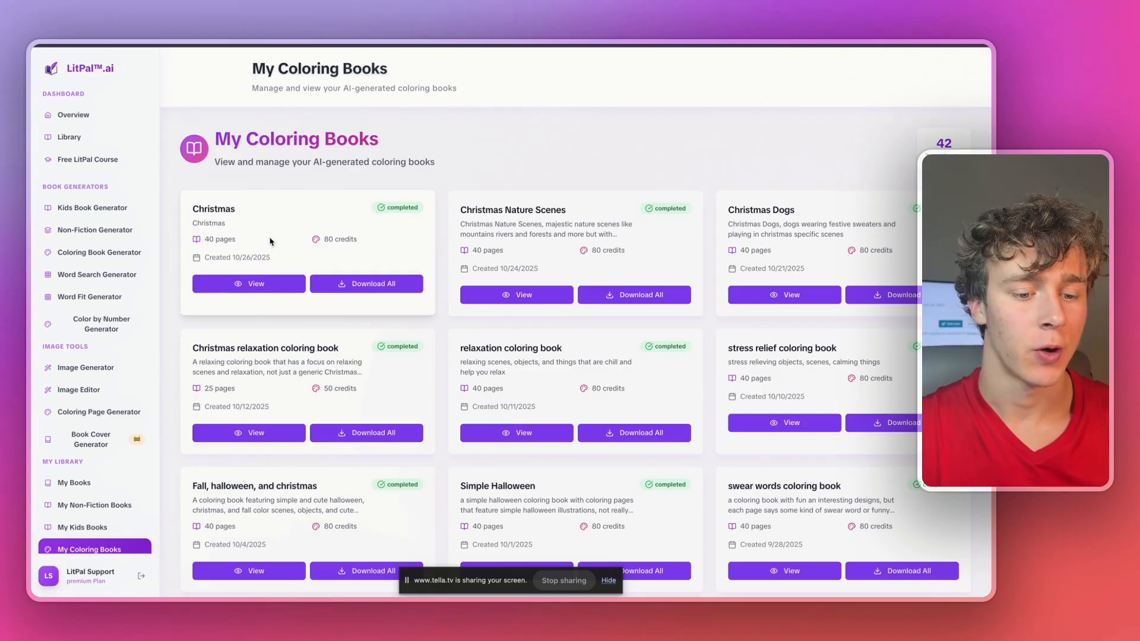
mouse_move(254, 290)
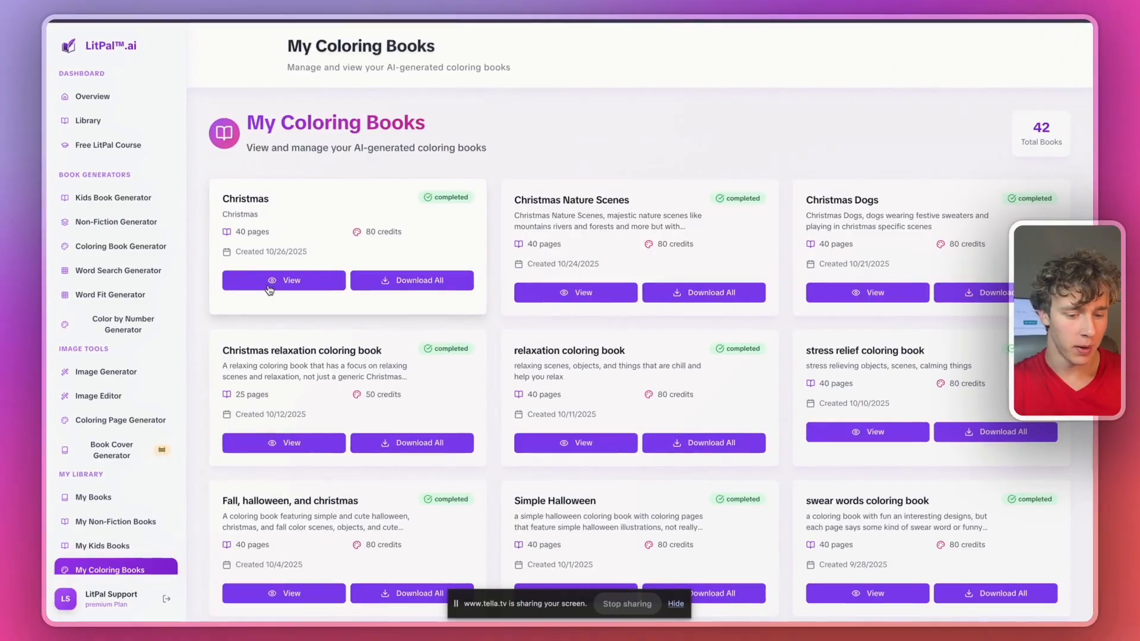
click(292, 280)
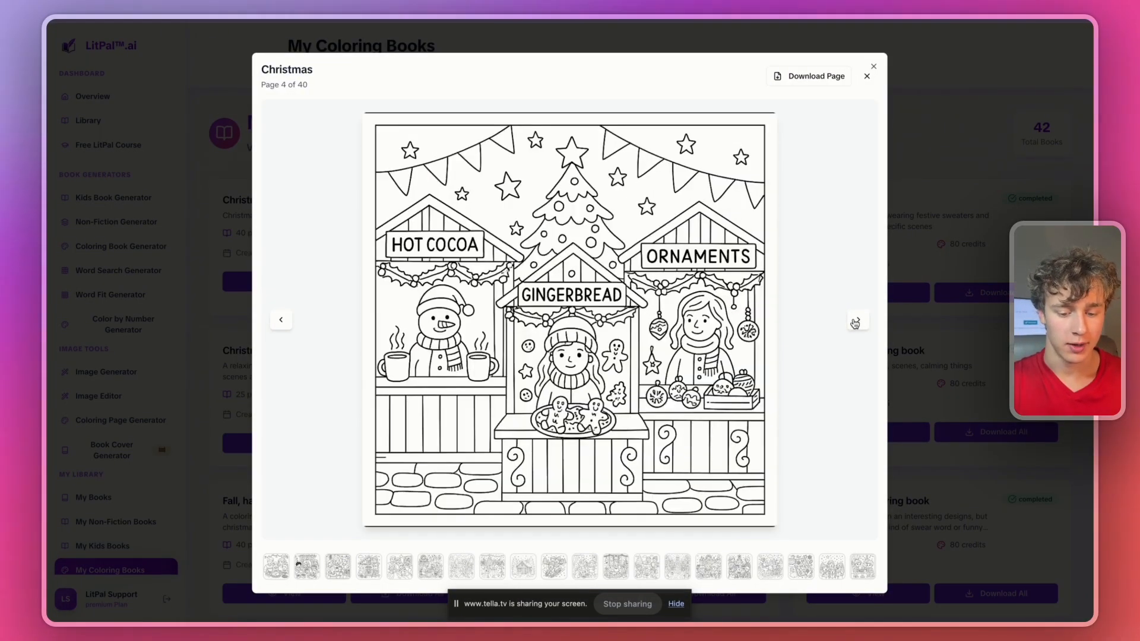
click(856, 320)
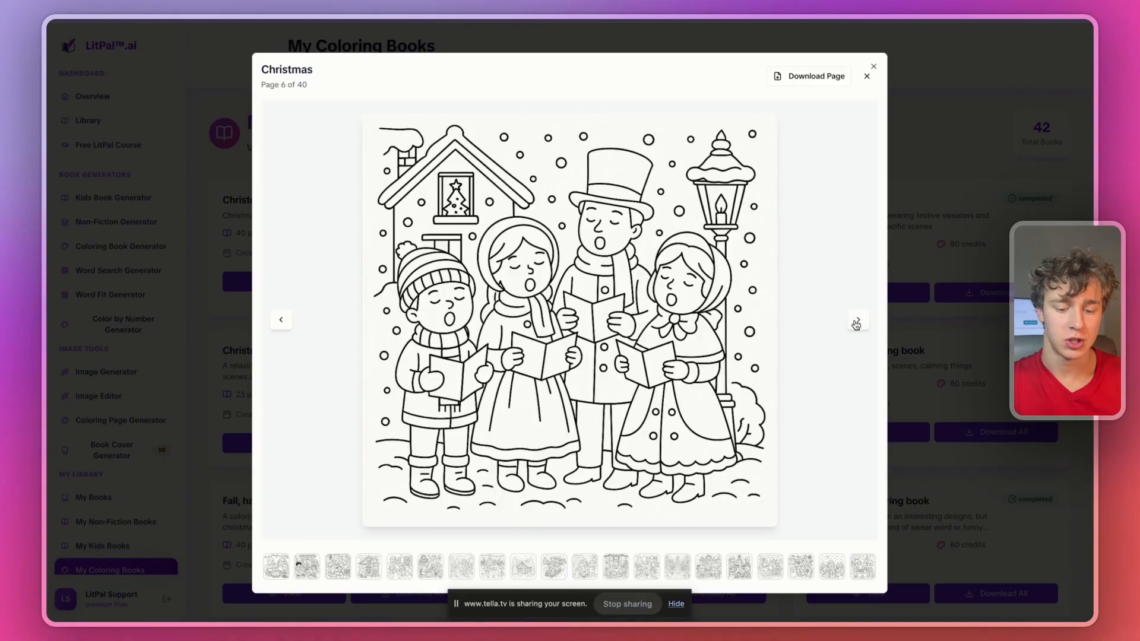
click(856, 320)
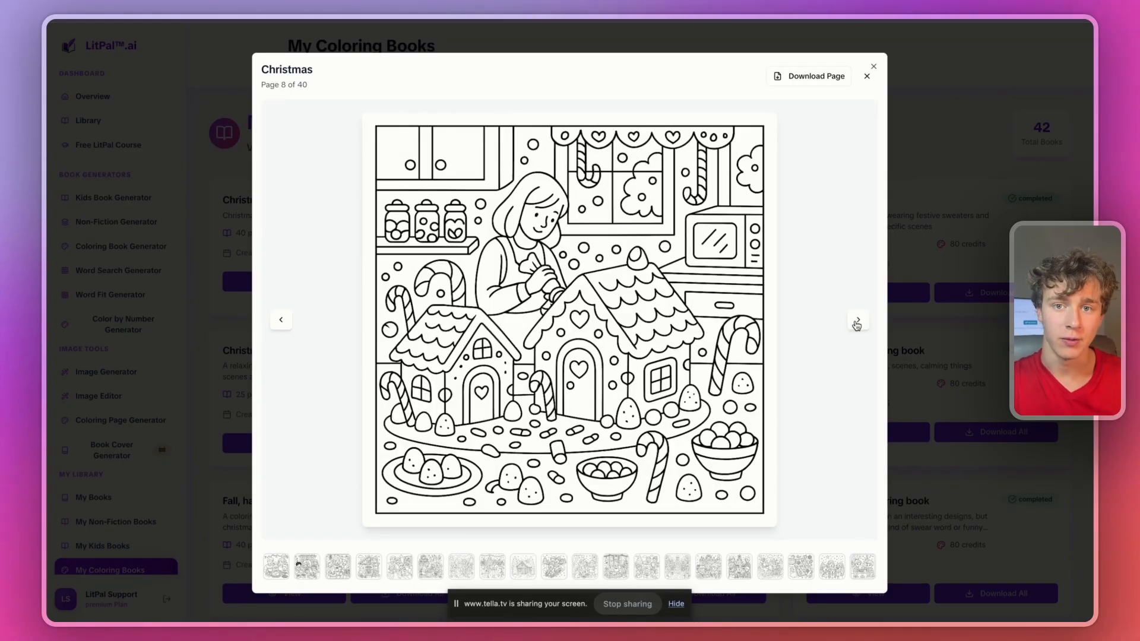
click(306, 567)
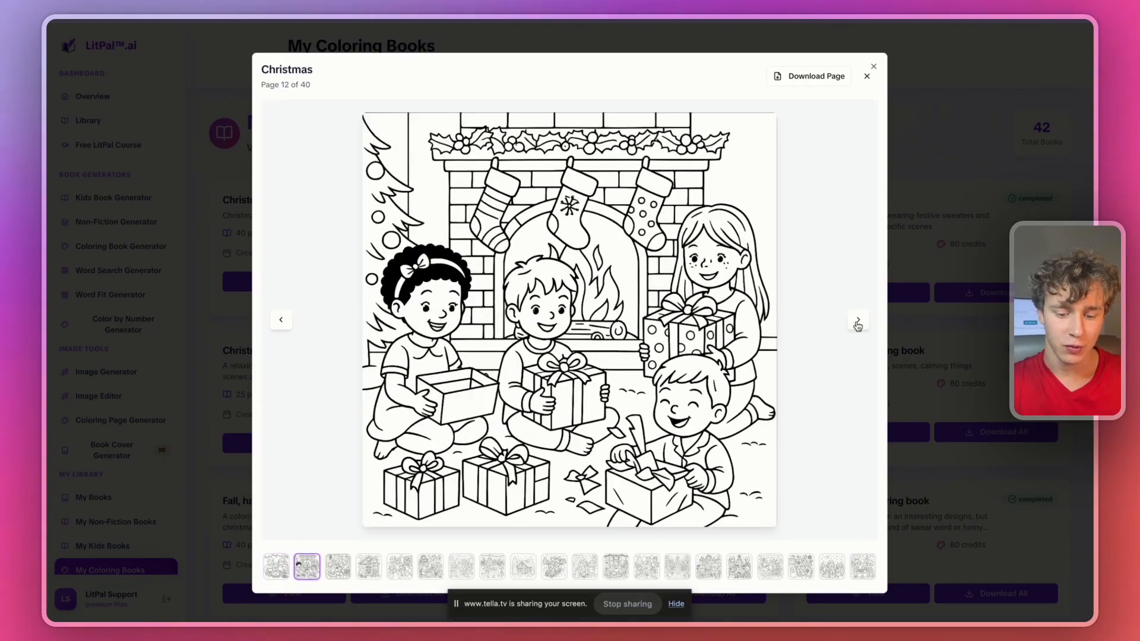
click(857, 319)
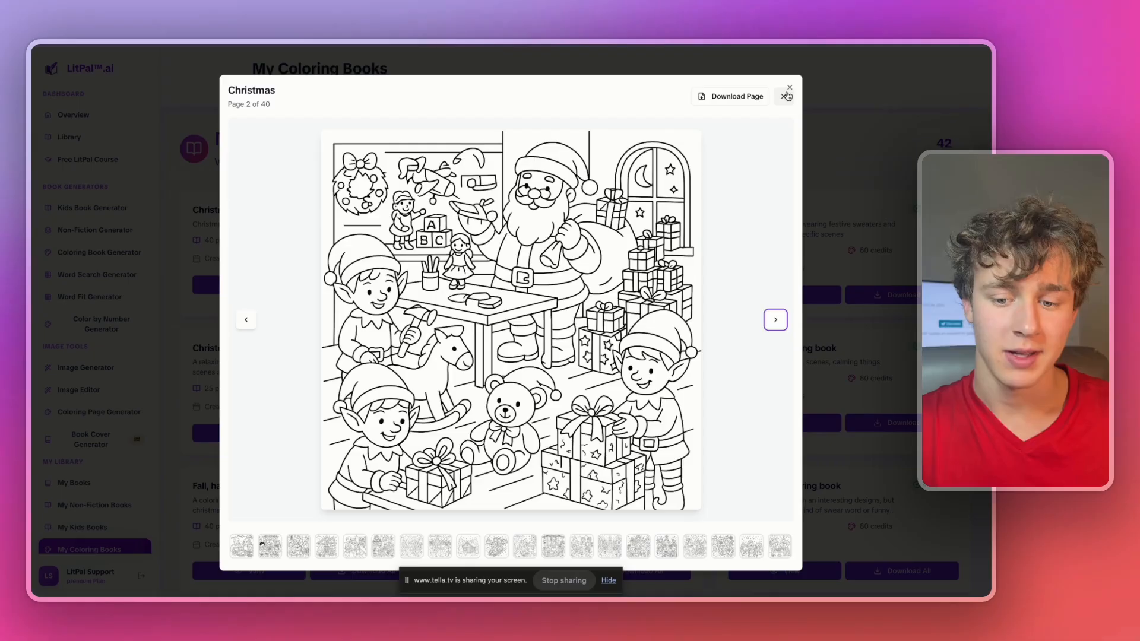
click(511, 319)
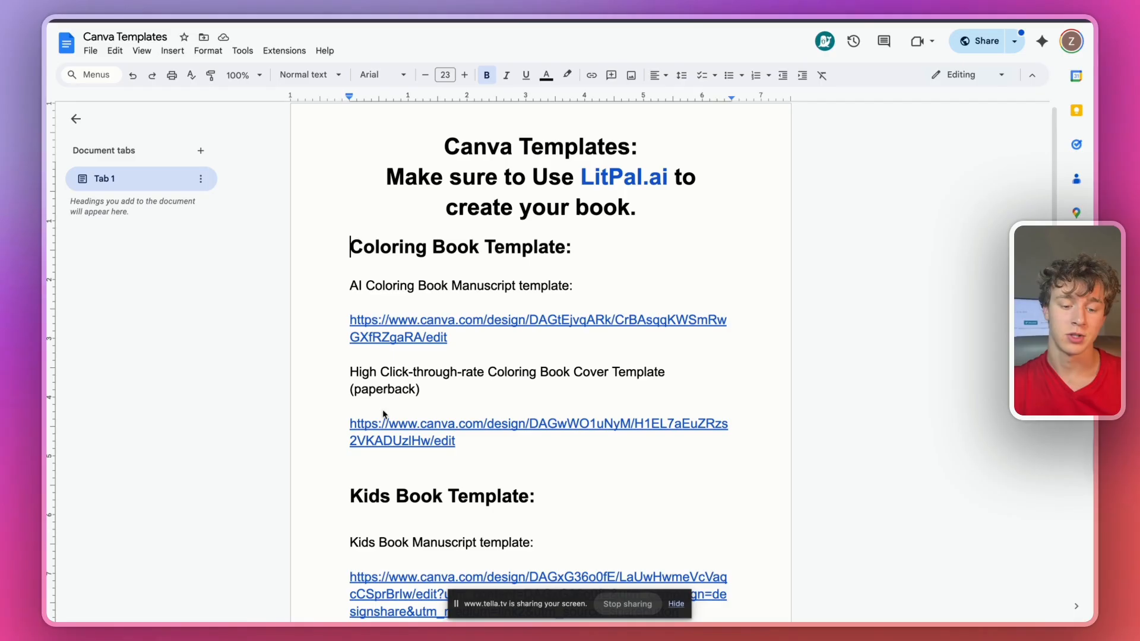
scroll(up, 3)
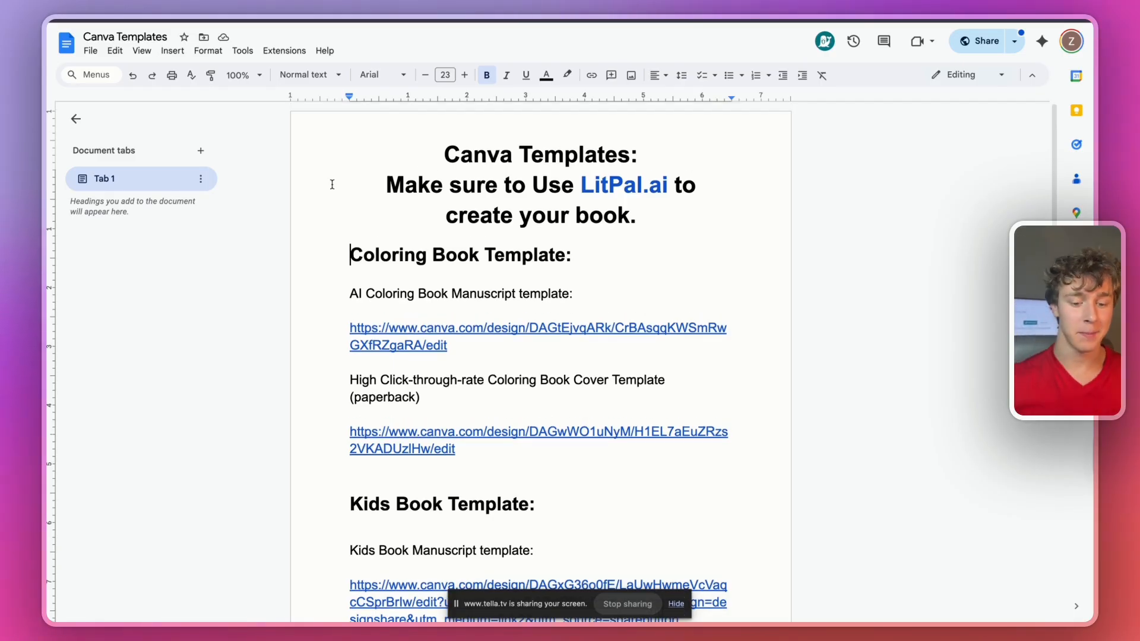
mouse_move(340, 203)
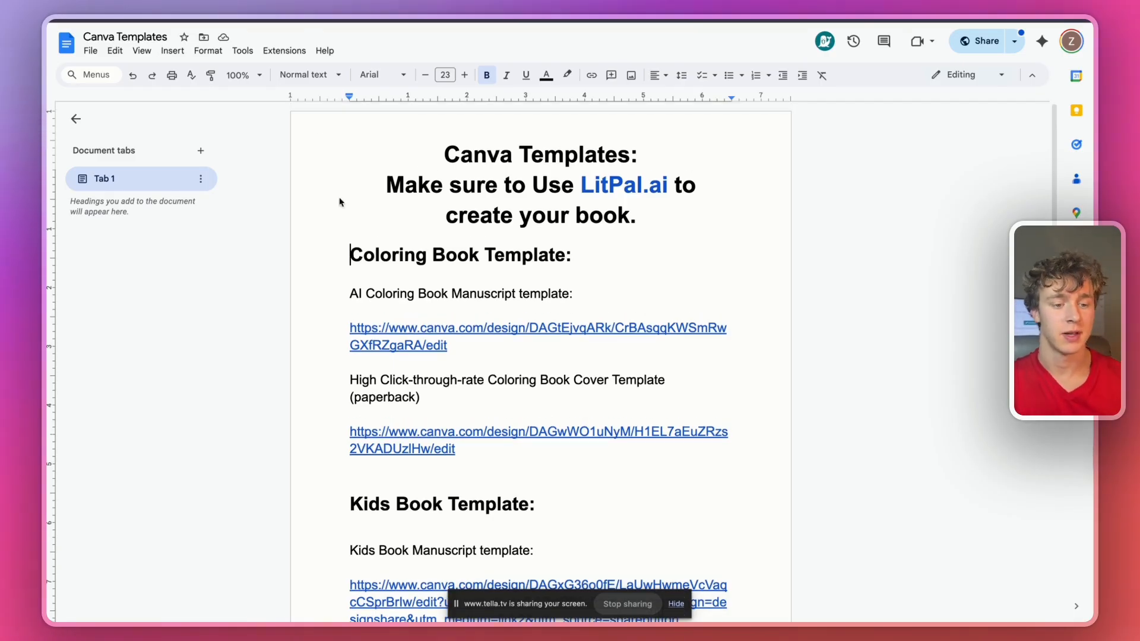
scroll(down, 3)
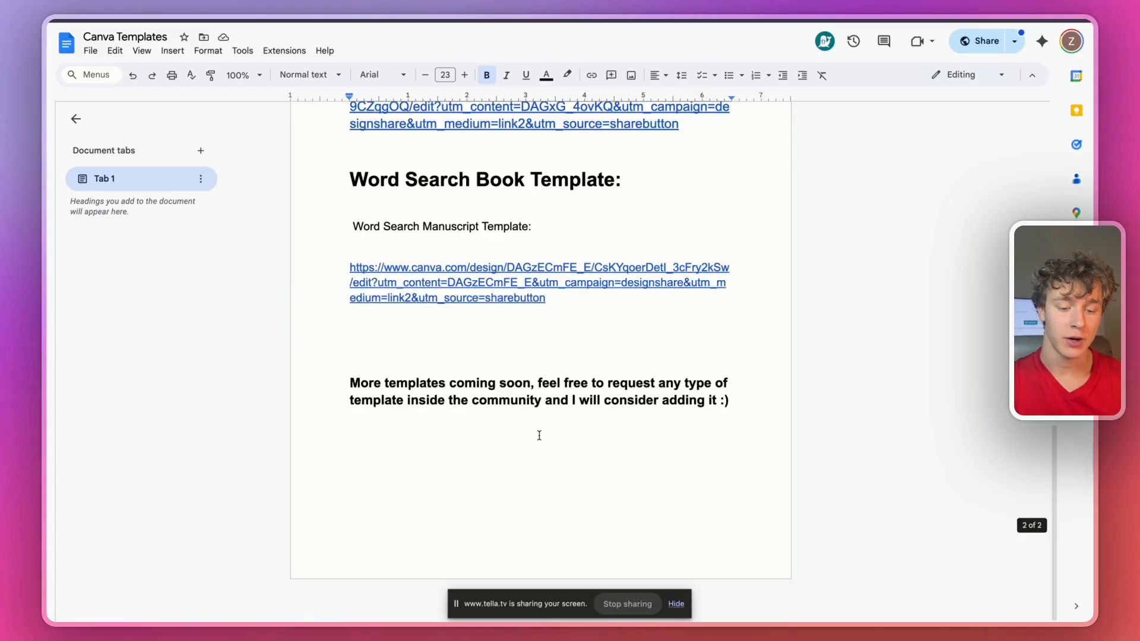
scroll(up, 3)
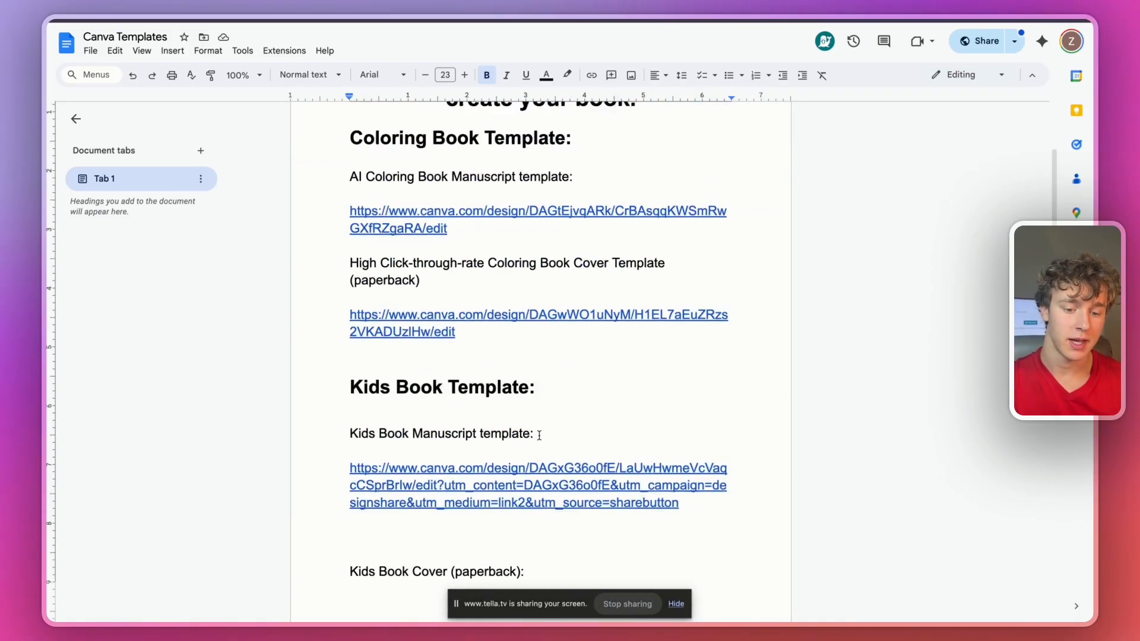
scroll(up, 3)
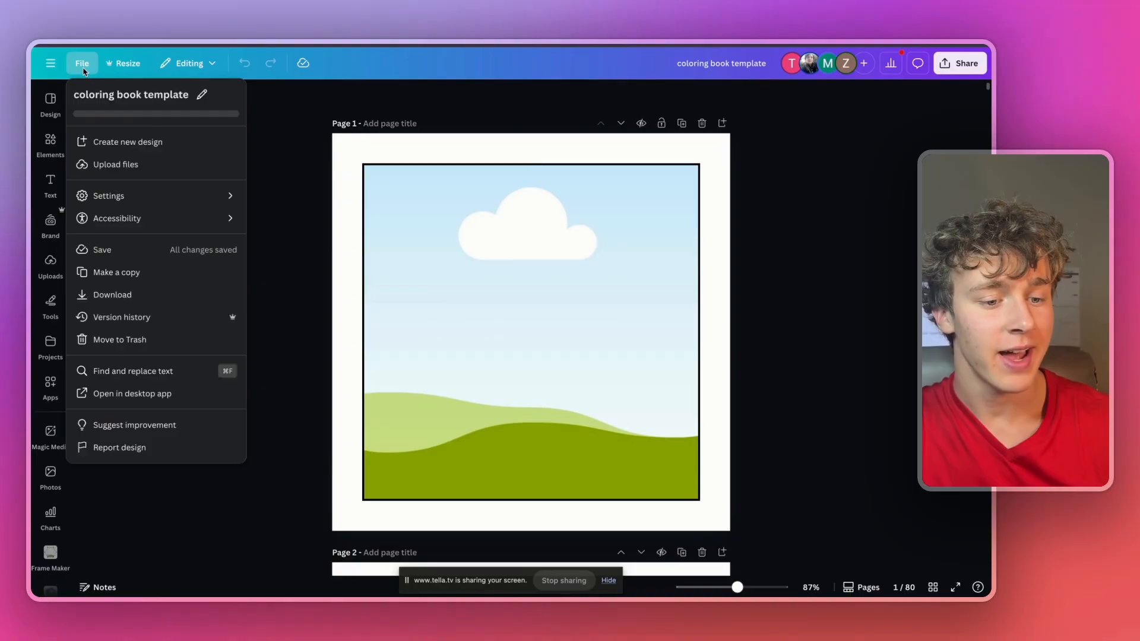
Step: Download a Christmas coloring page from LitPal.ai and place it on the manuscript template page
click(115, 272)
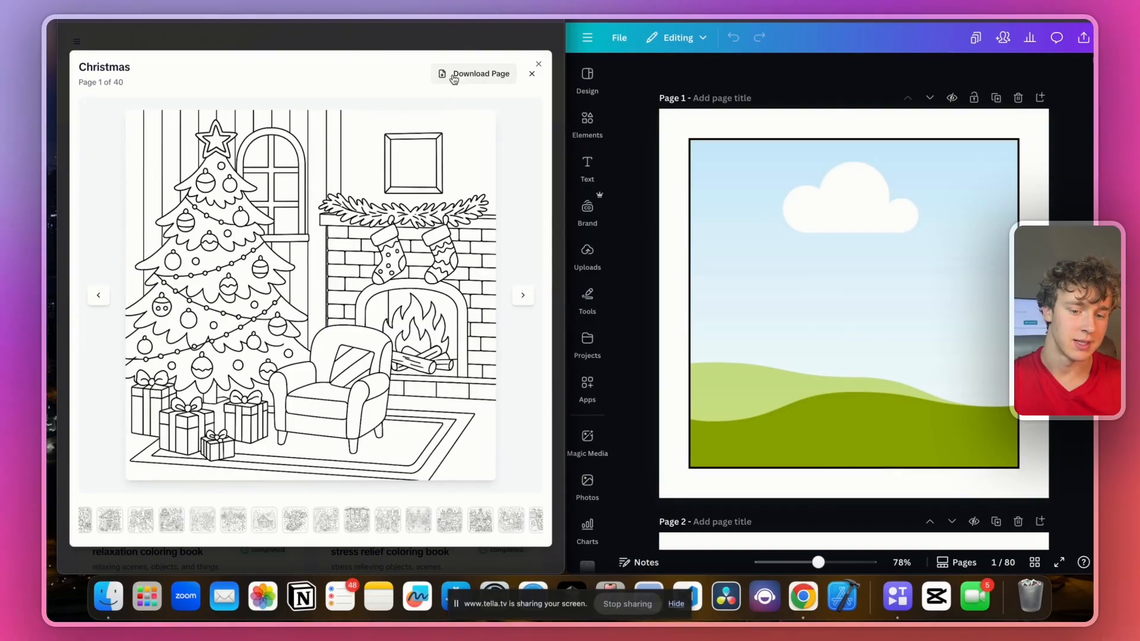
click(478, 74)
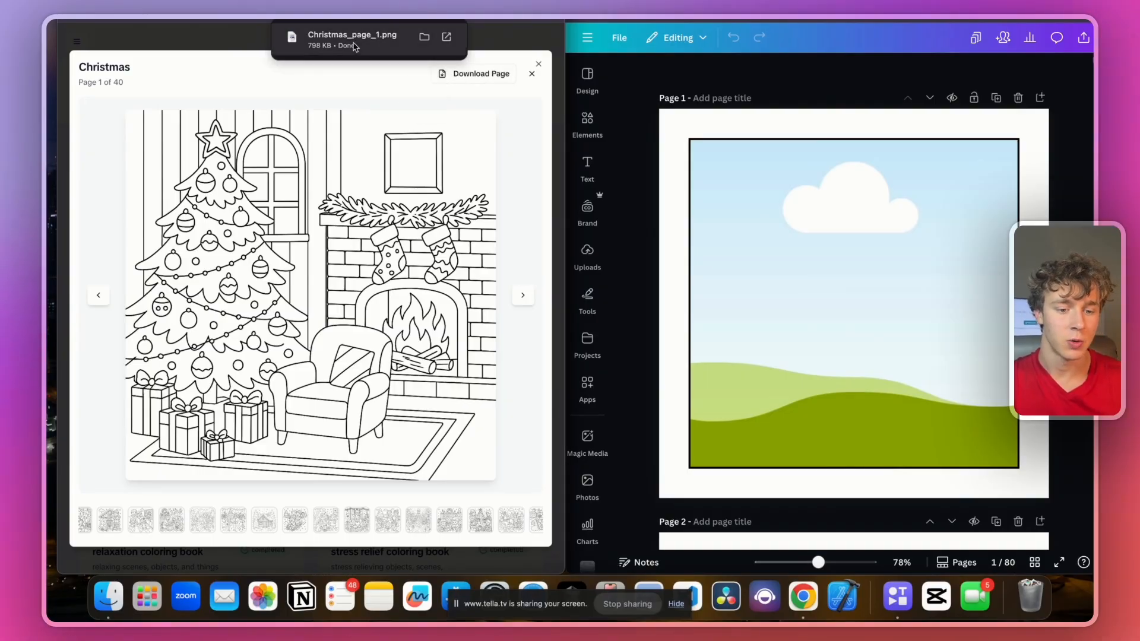
mouse_move(723, 273)
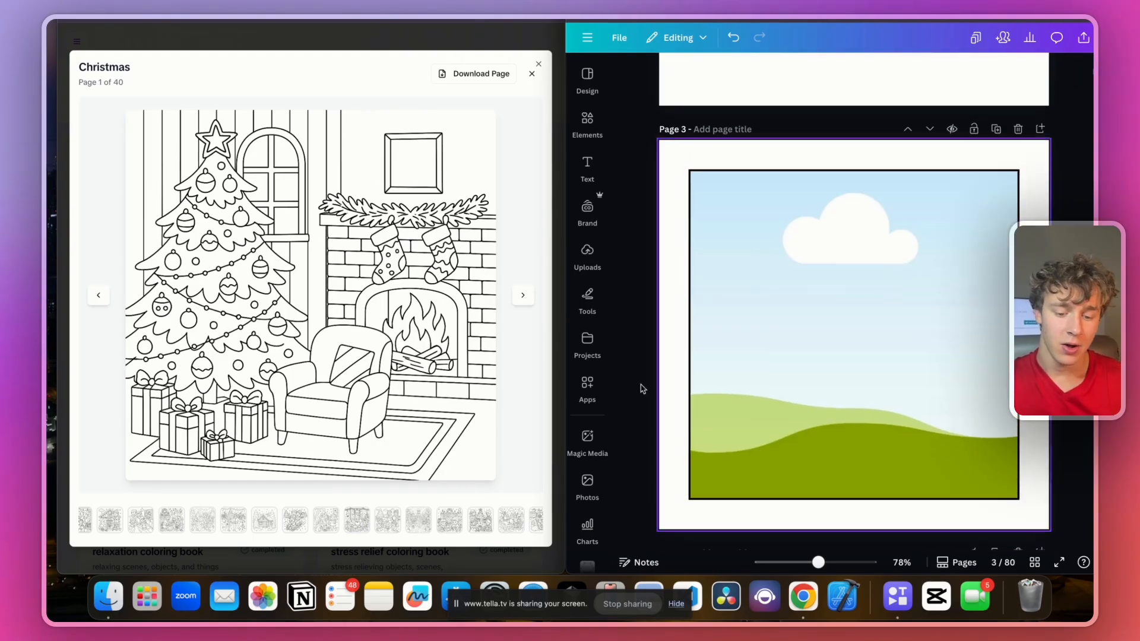
click(522, 295)
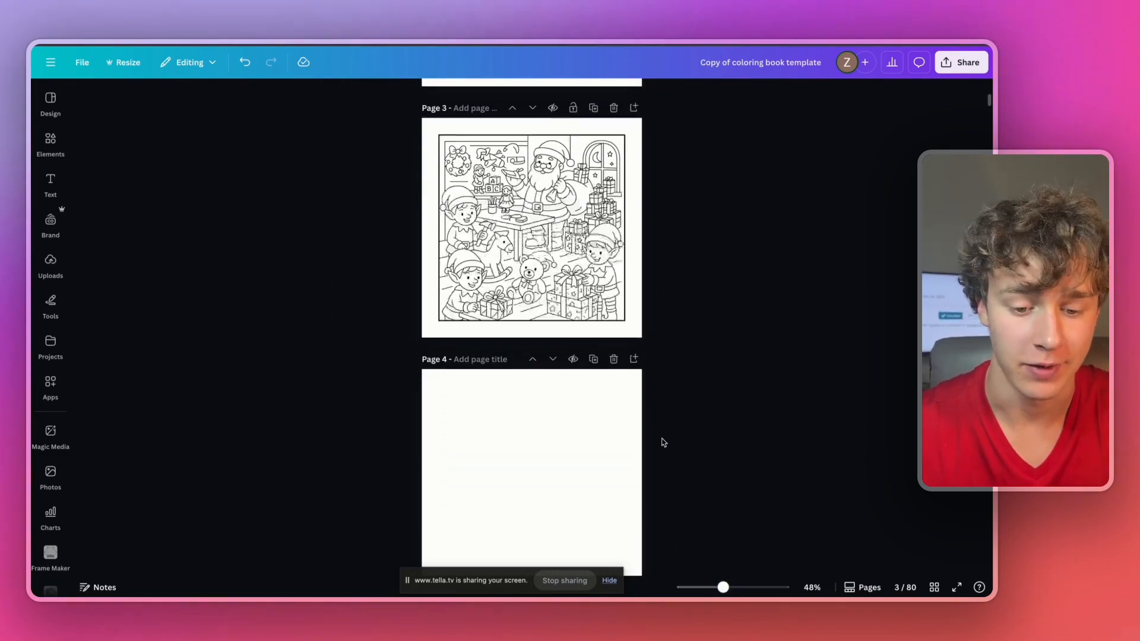
scroll(down, 3)
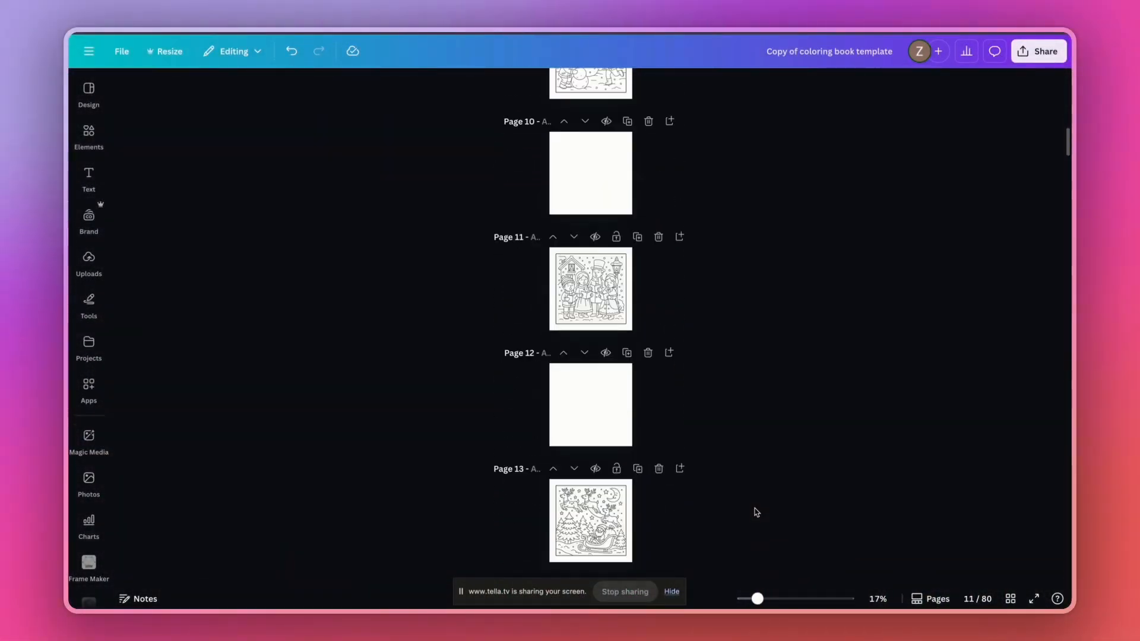
scroll(down, 3)
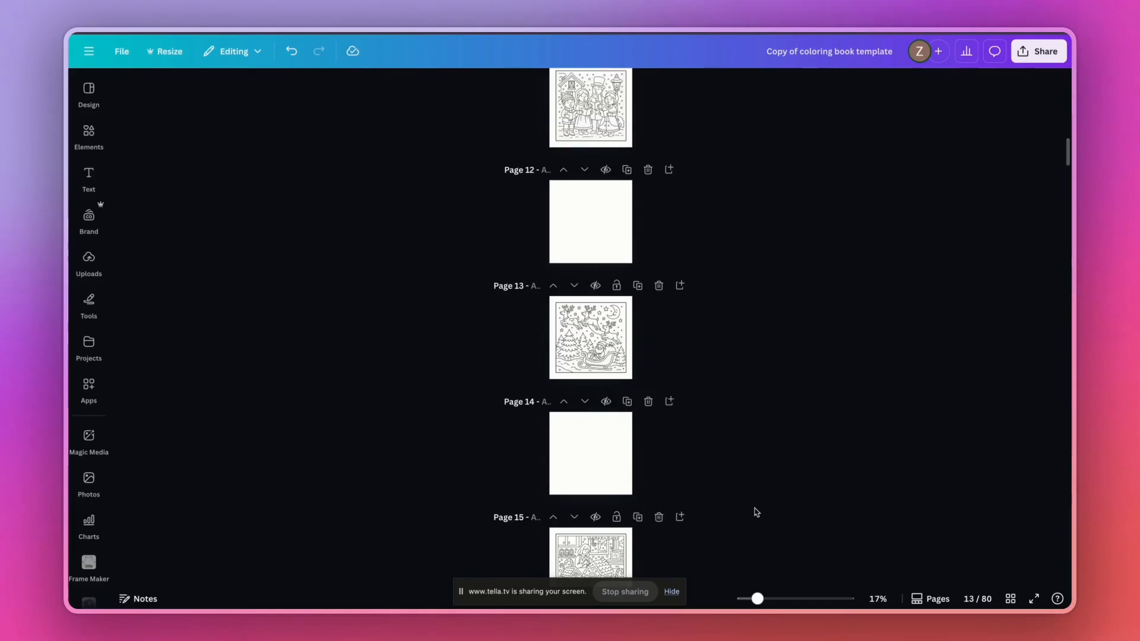
scroll(down, 3)
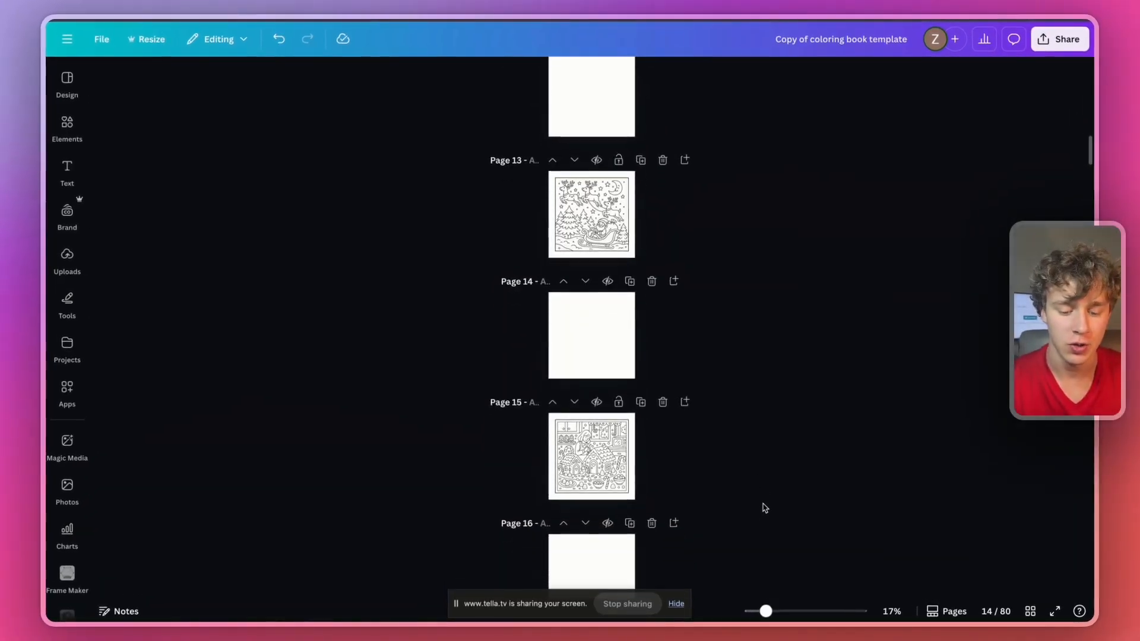
scroll(down, 3)
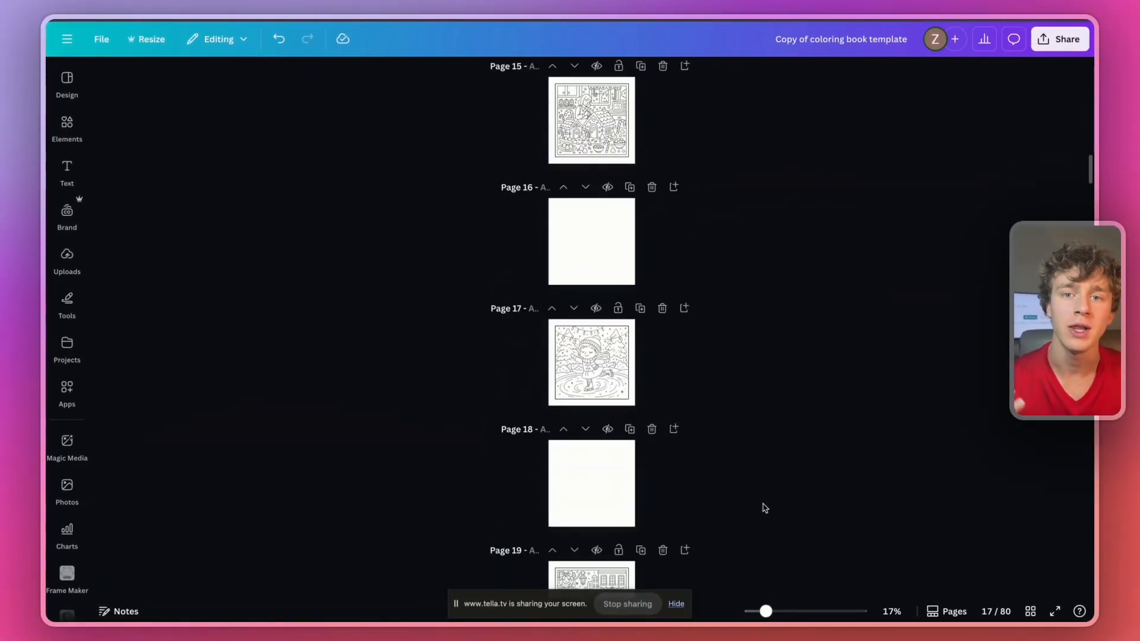
scroll(down, 3)
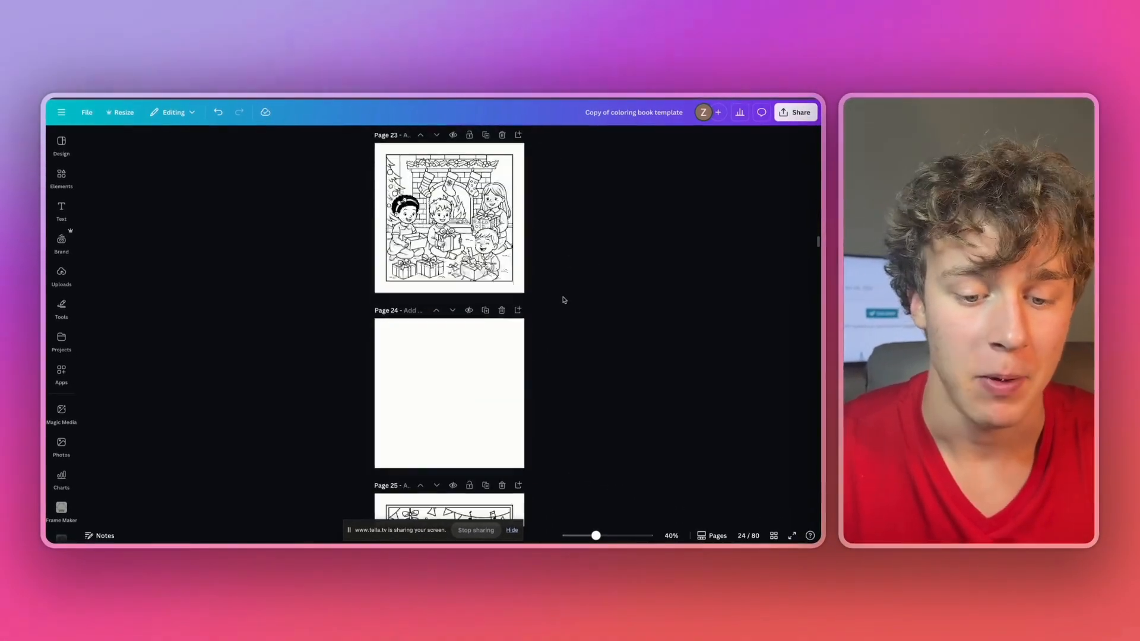
scroll(down, 3)
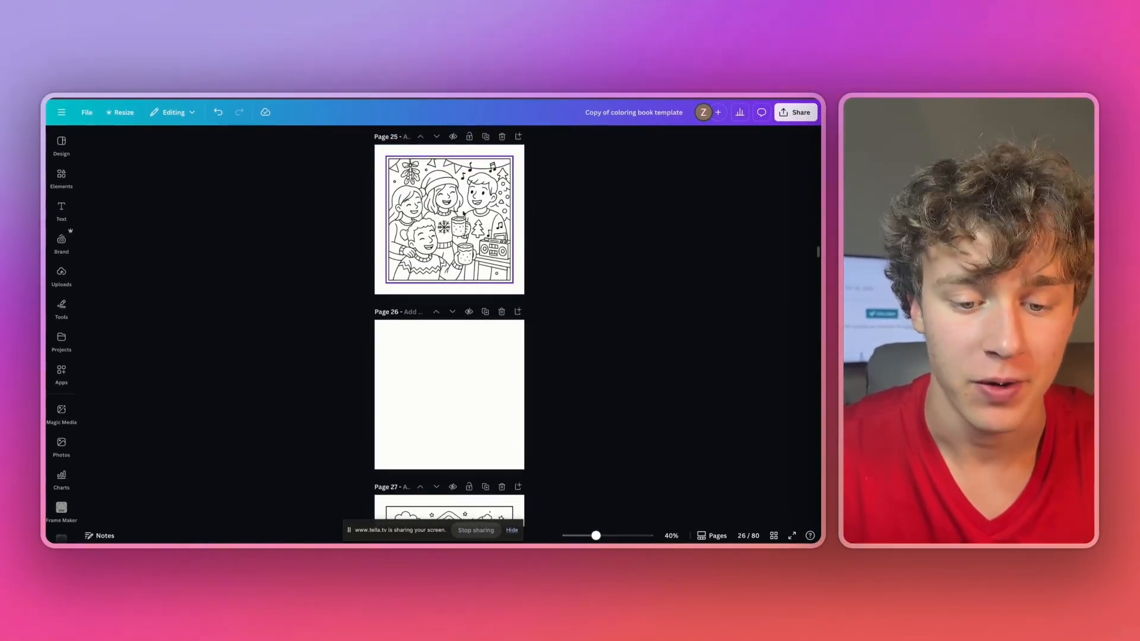
scroll(down, 3)
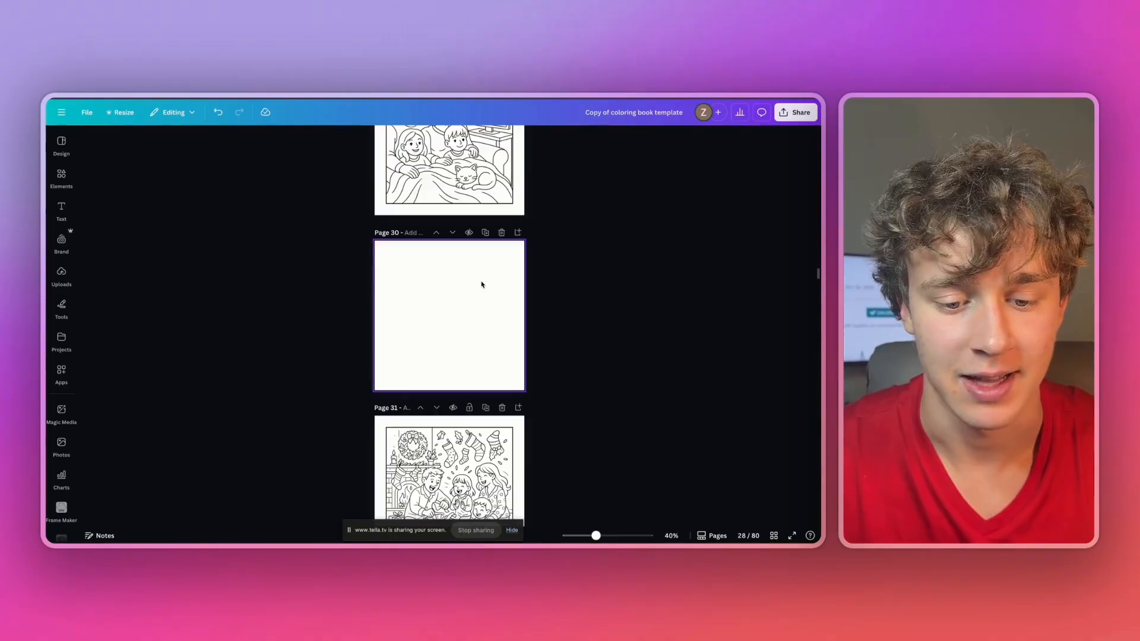
scroll(down, 3)
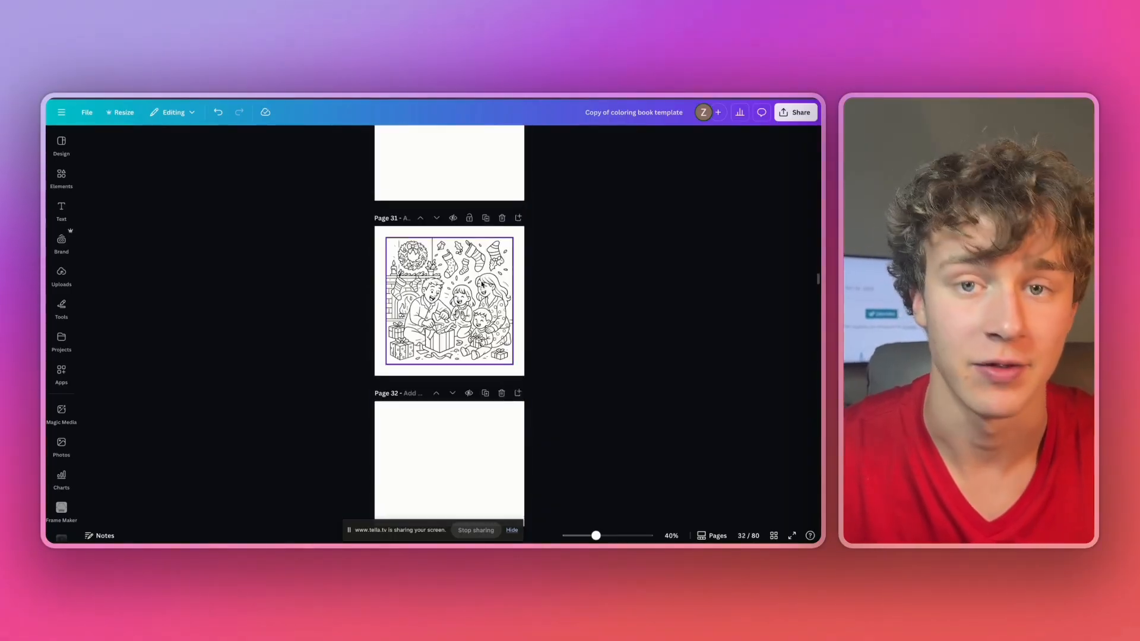
scroll(down, 3)
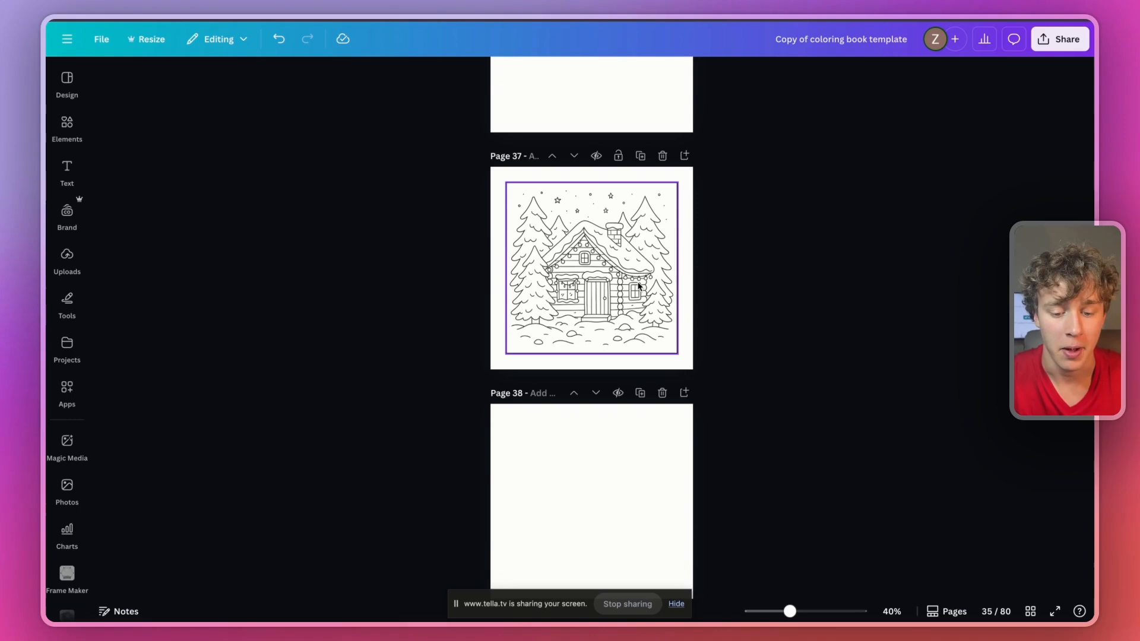
scroll(down, 3)
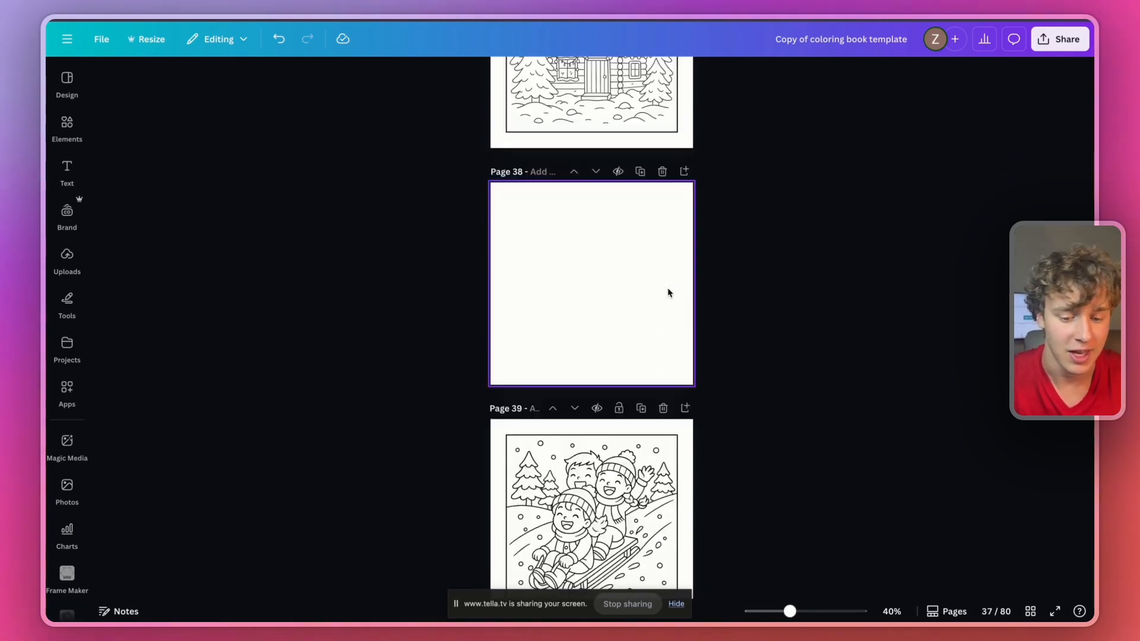
scroll(down, 3)
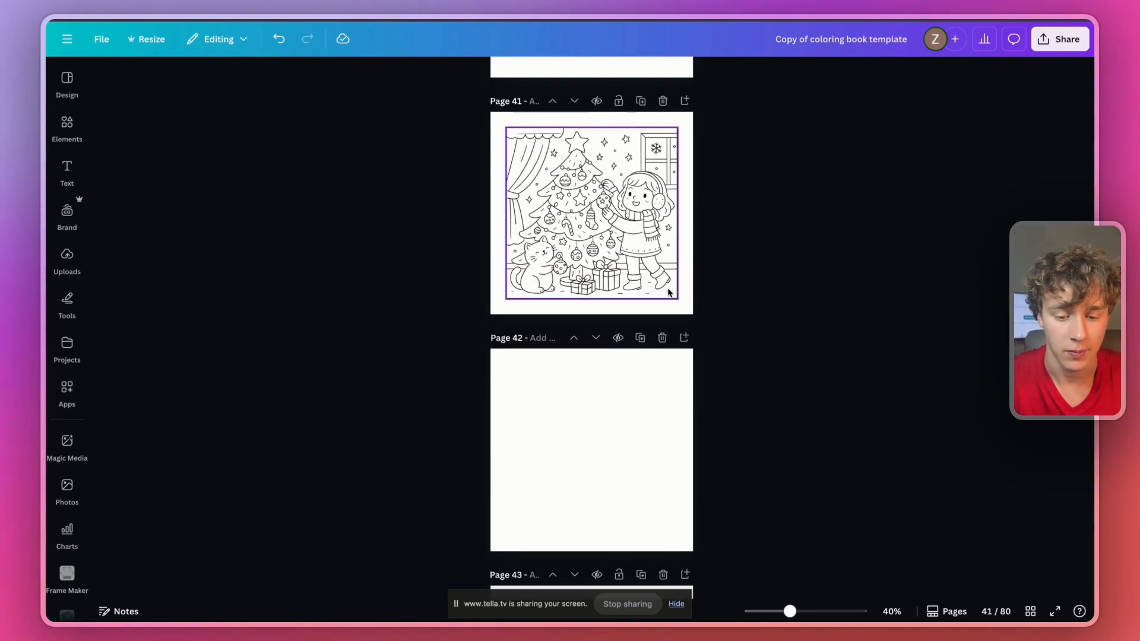
scroll(down, 3)
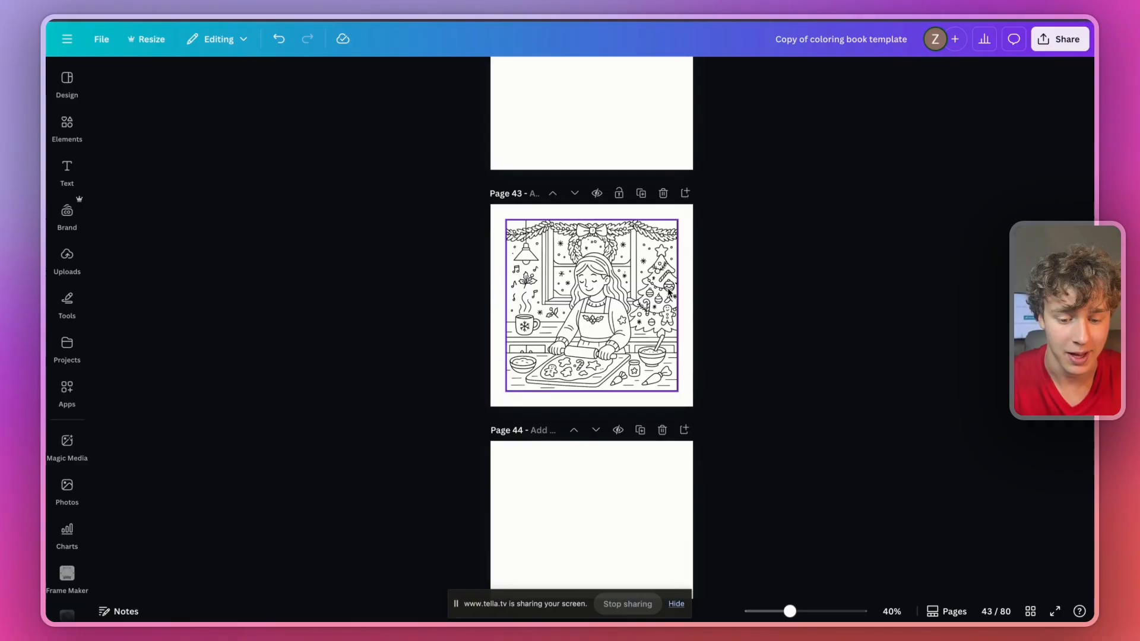
scroll(down, 3)
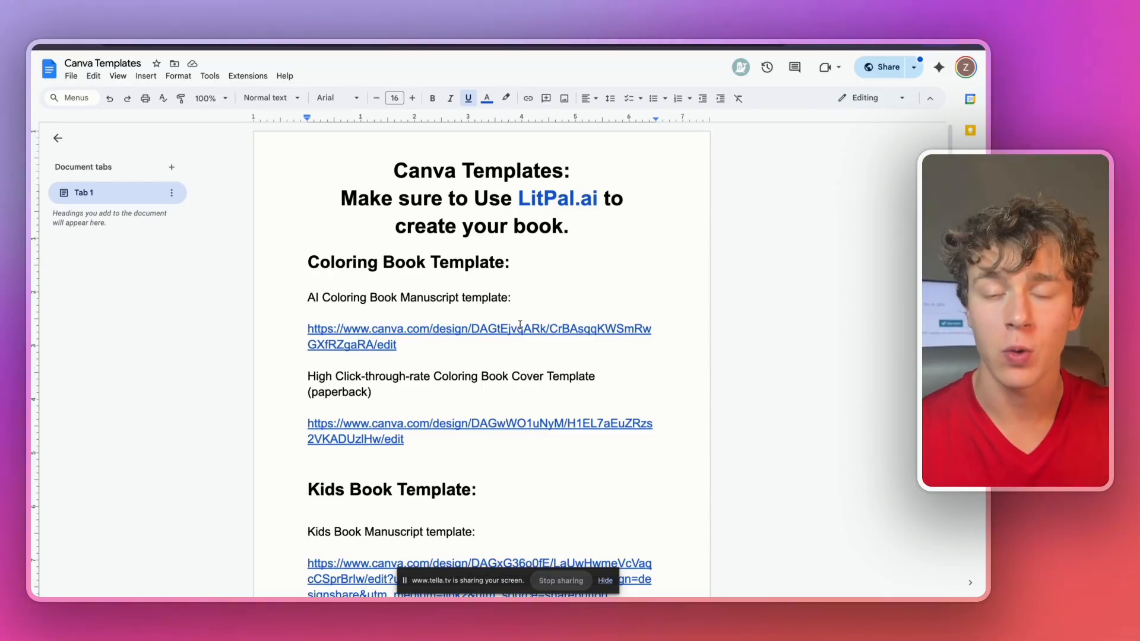
Step: Open the High Click-through-rate Coloring Book Cover Template link from the Google Doc in Canva
scroll(down, 3)
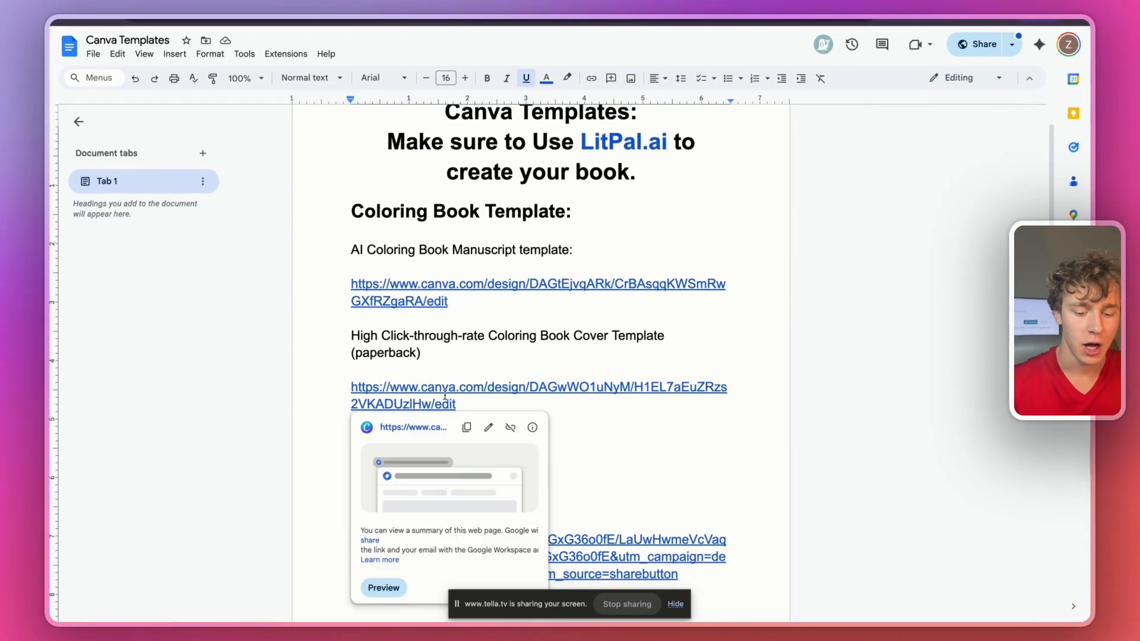
click(538, 387)
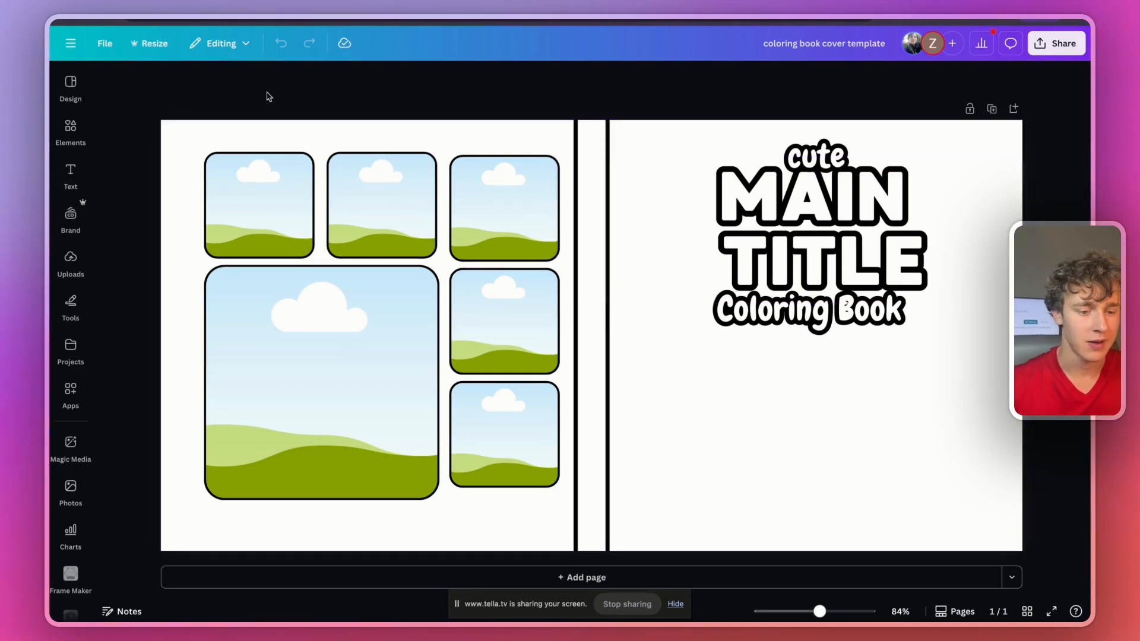
Step: Make an editable copy of the cover template and bring up the uploaded coloring images
click(105, 43)
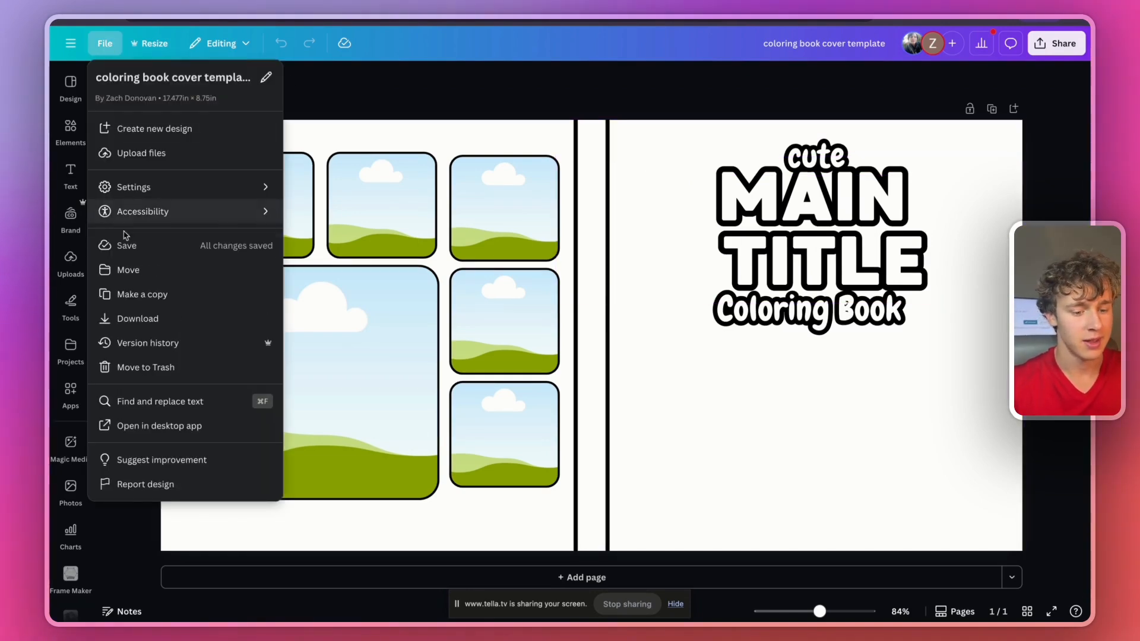
click(141, 294)
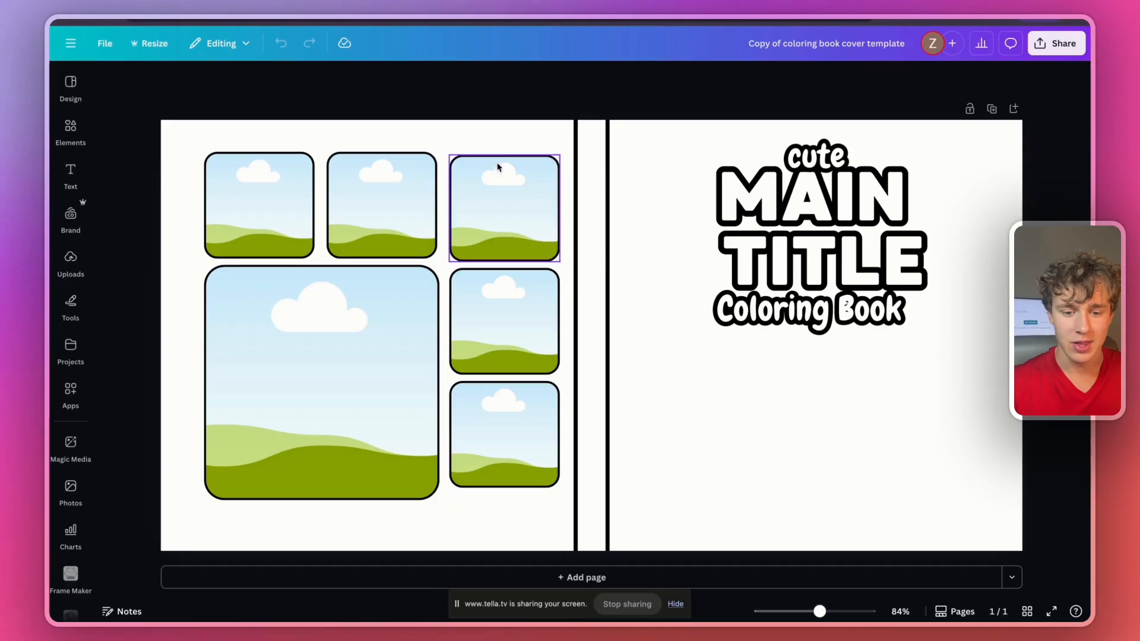
click(589, 116)
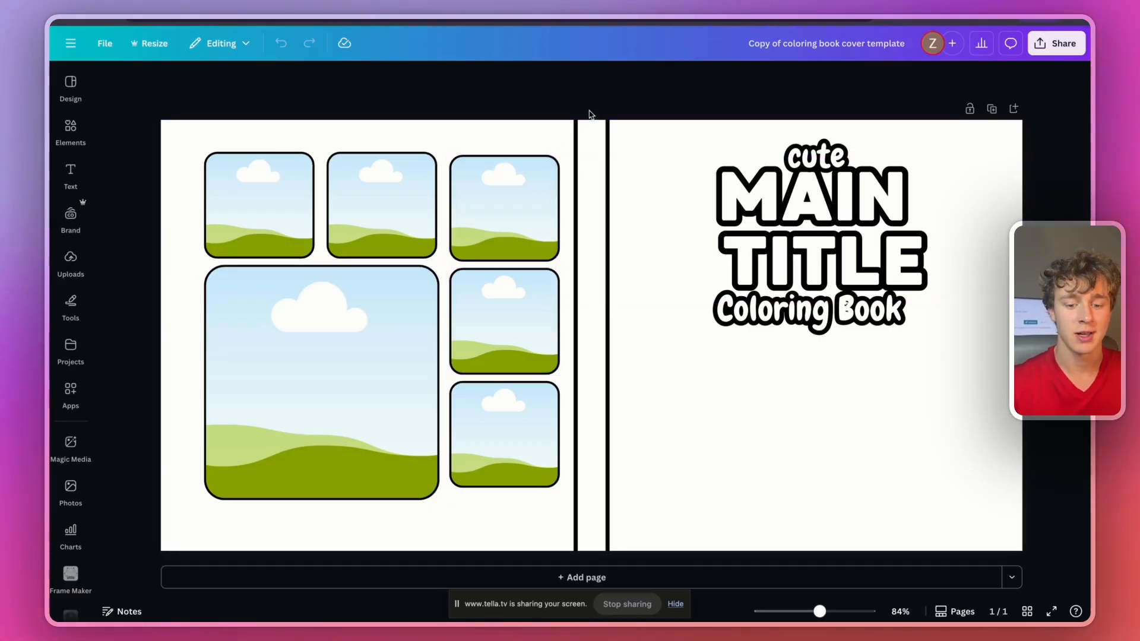
click(70, 261)
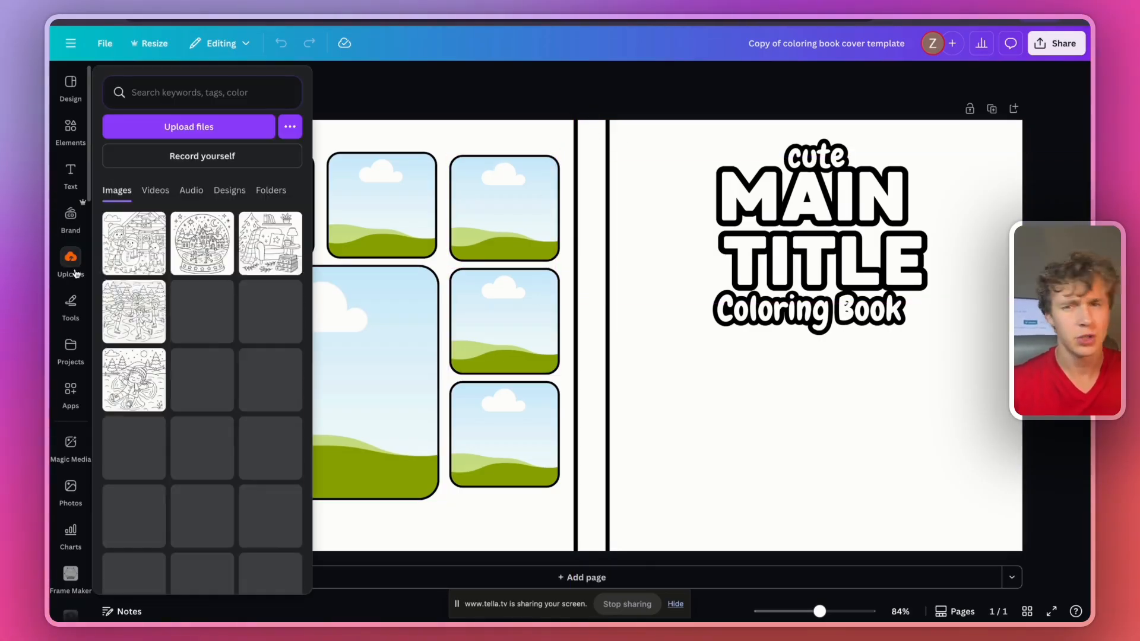
click(381, 205)
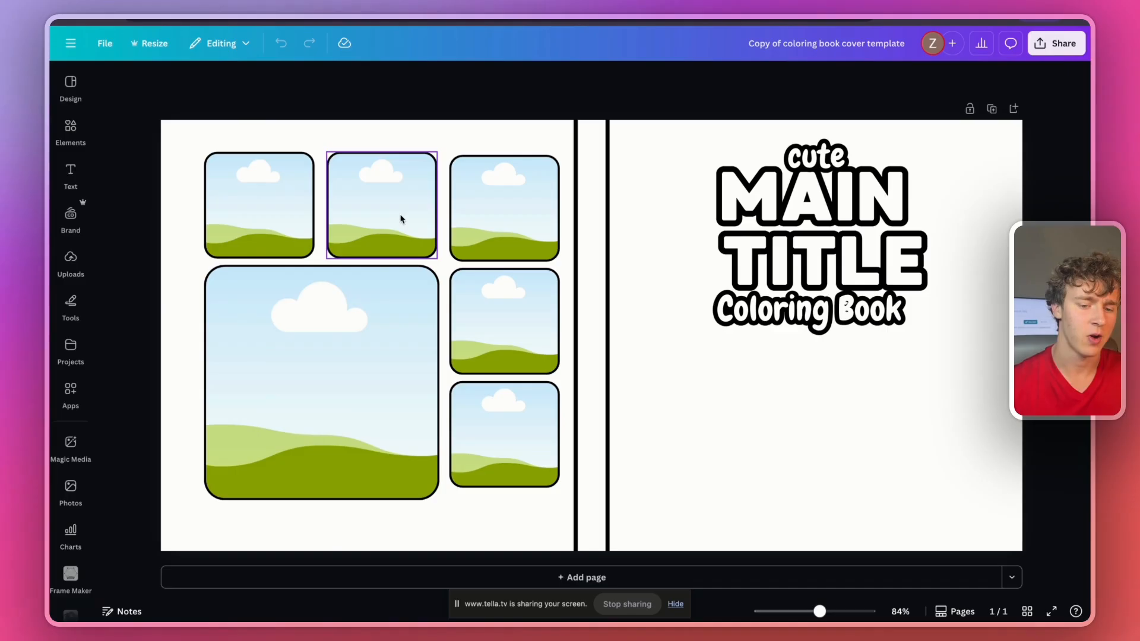
click(71, 264)
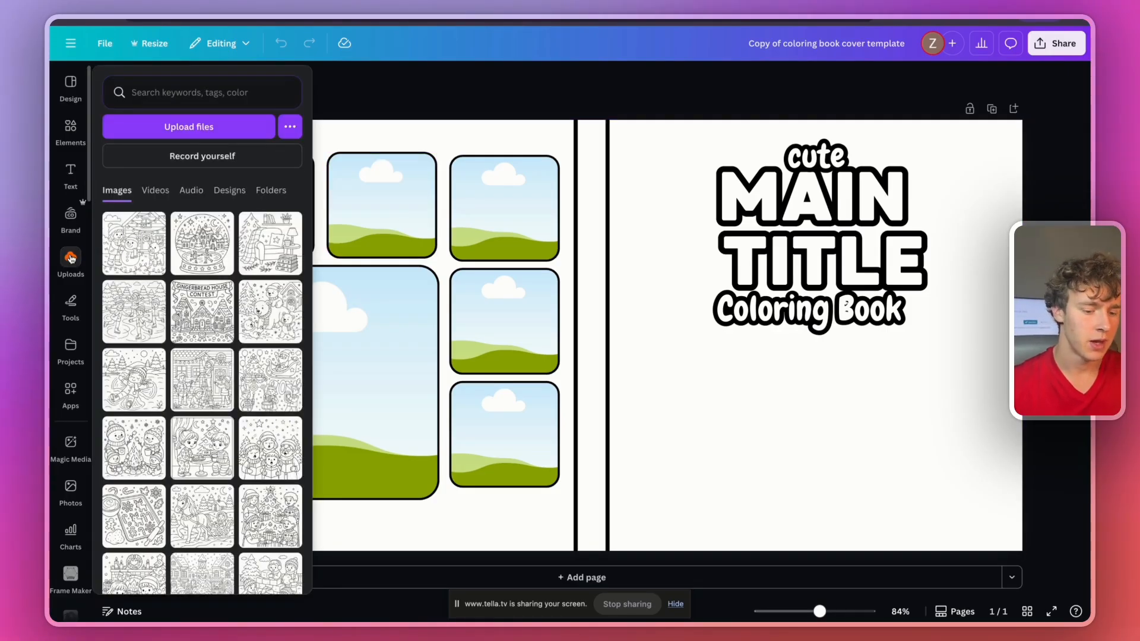
Step: Fill the back-cover frames with the snowy cabin and other Christmas coloring images
scroll(down, 3)
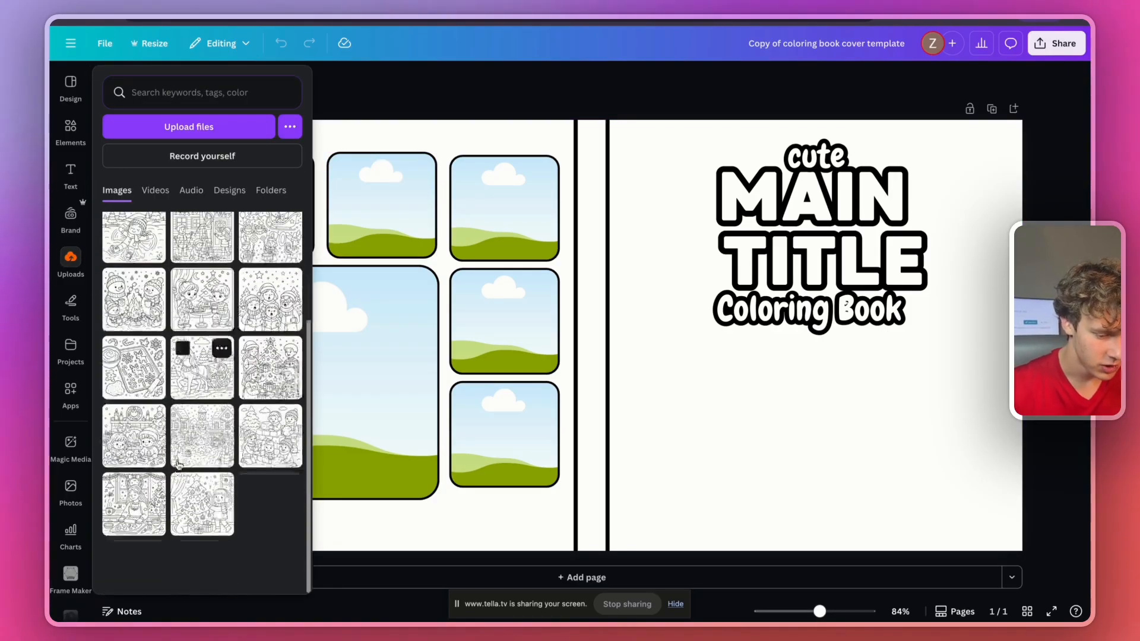
click(202, 436)
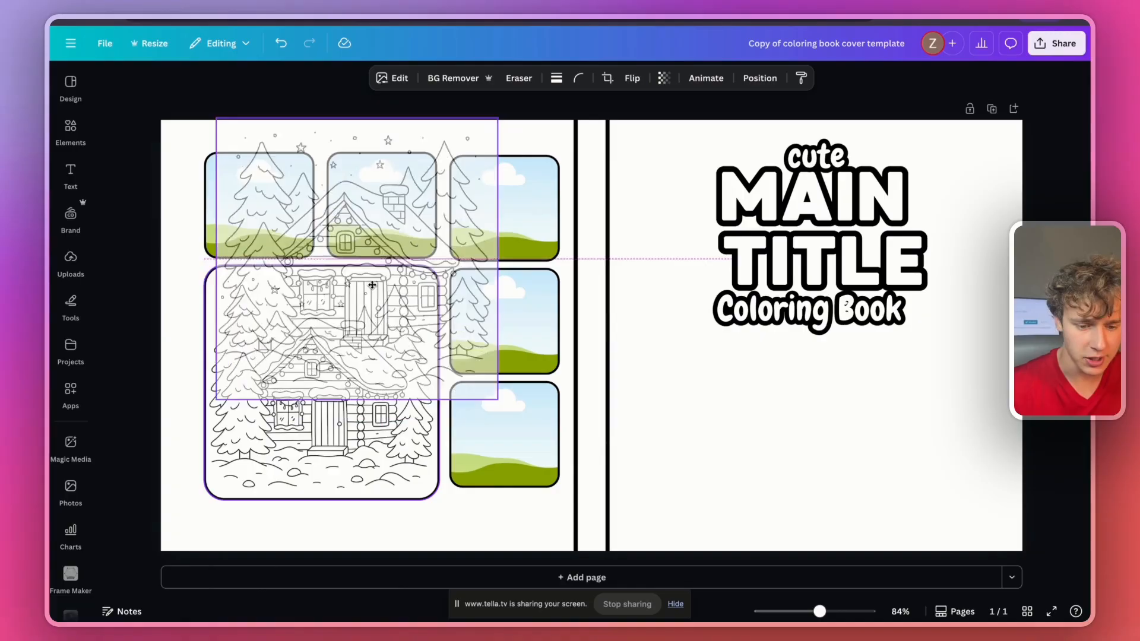
click(70, 261)
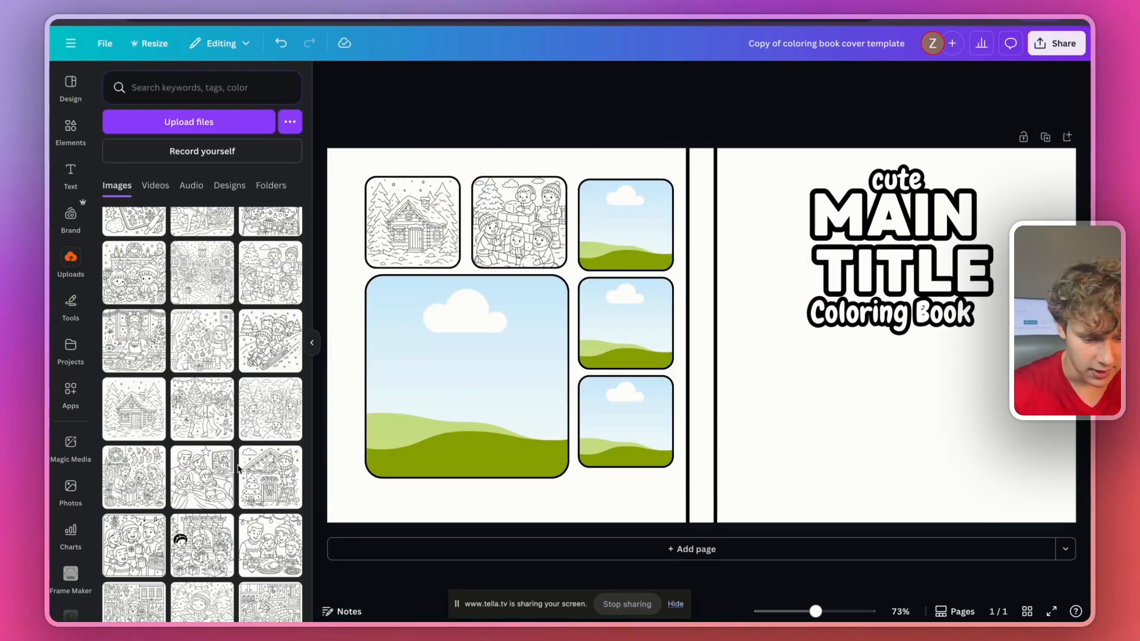
click(572, 373)
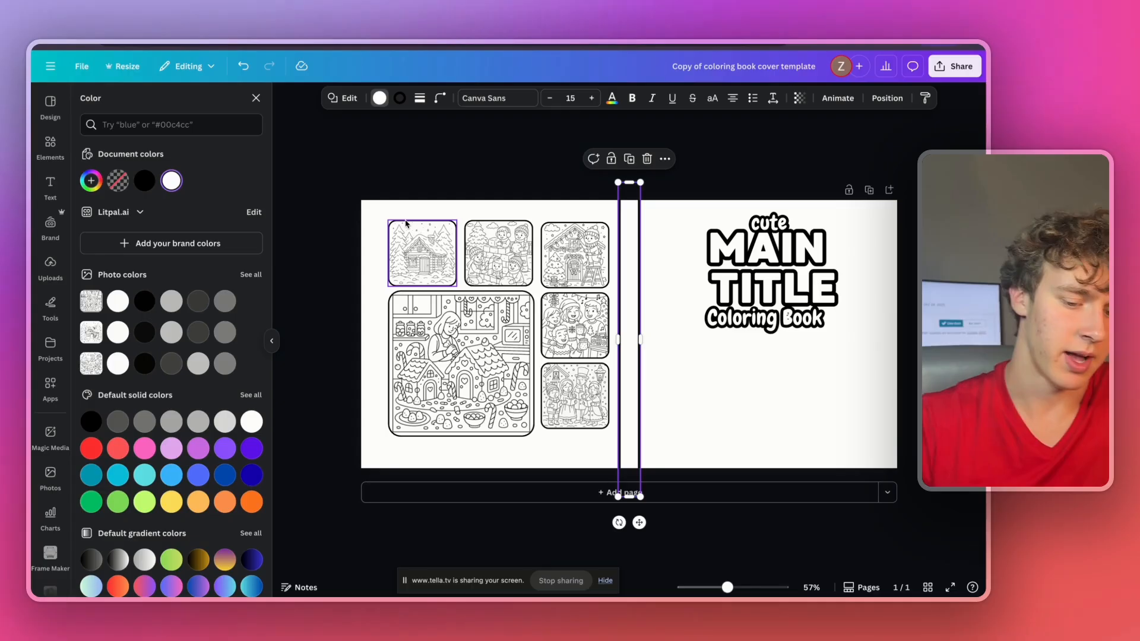
Step: Recolour the spine strip from red to dark blue
click(92, 448)
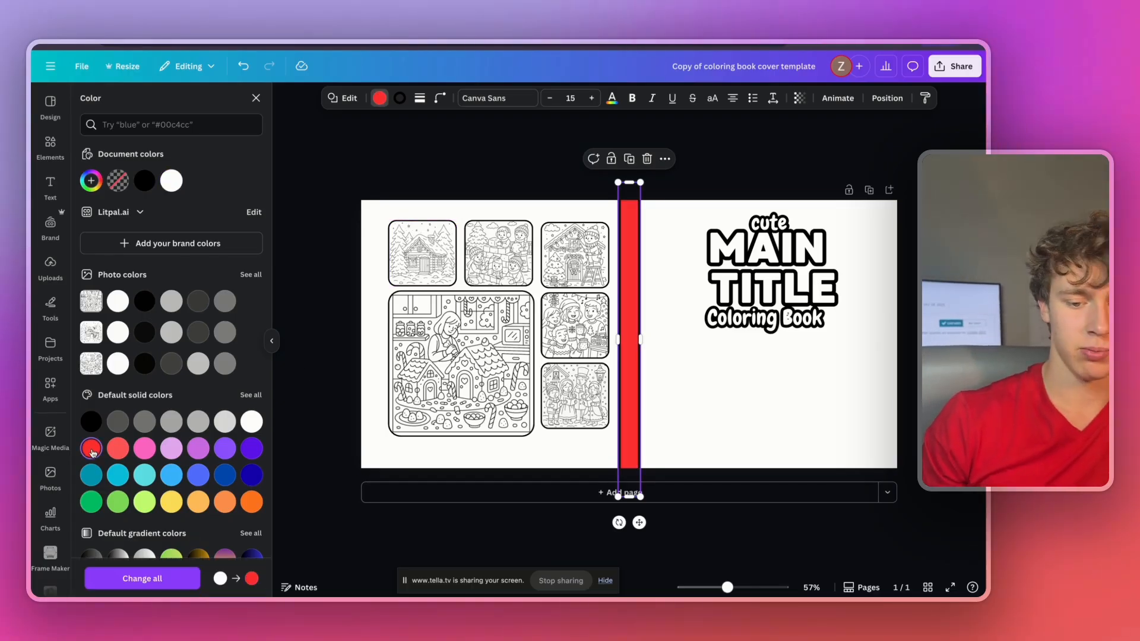
click(224, 475)
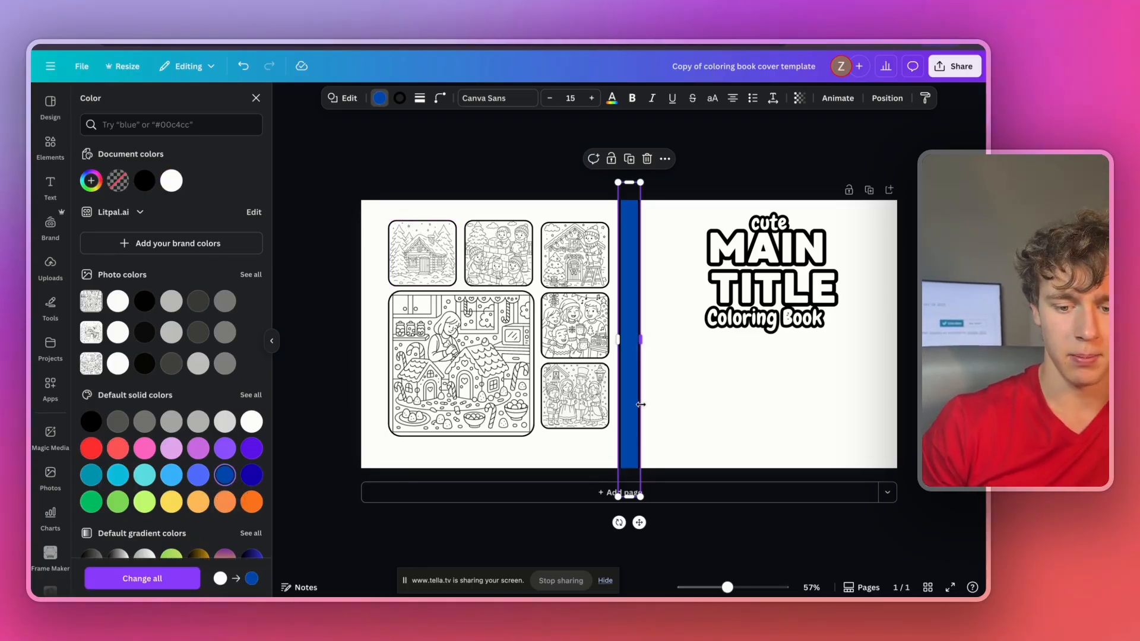
click(50, 267)
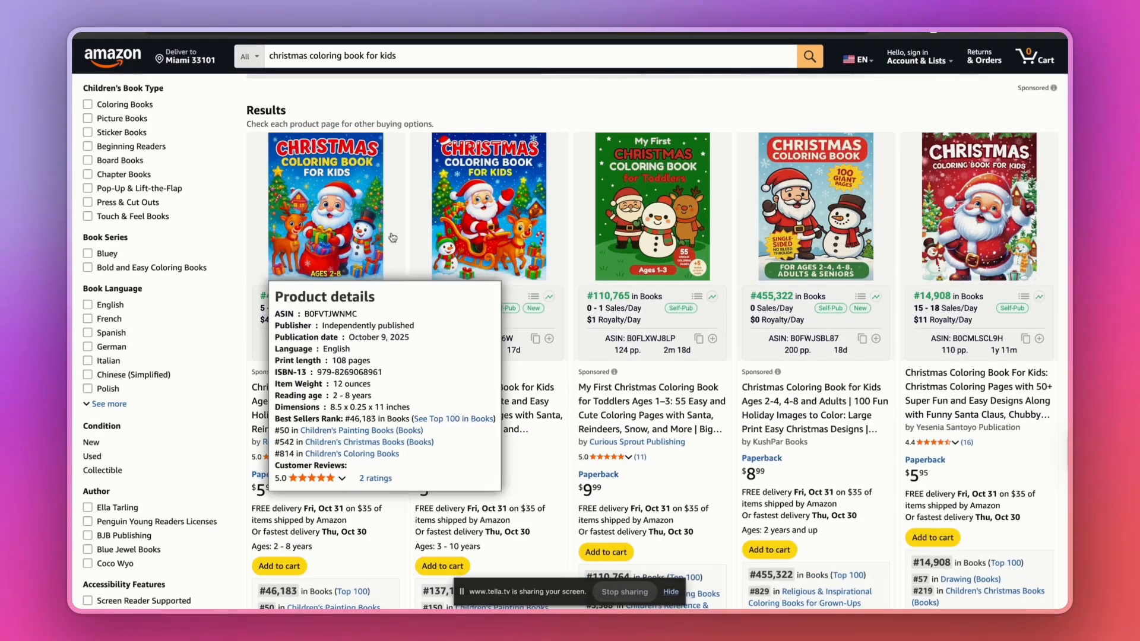
mouse_move(490, 206)
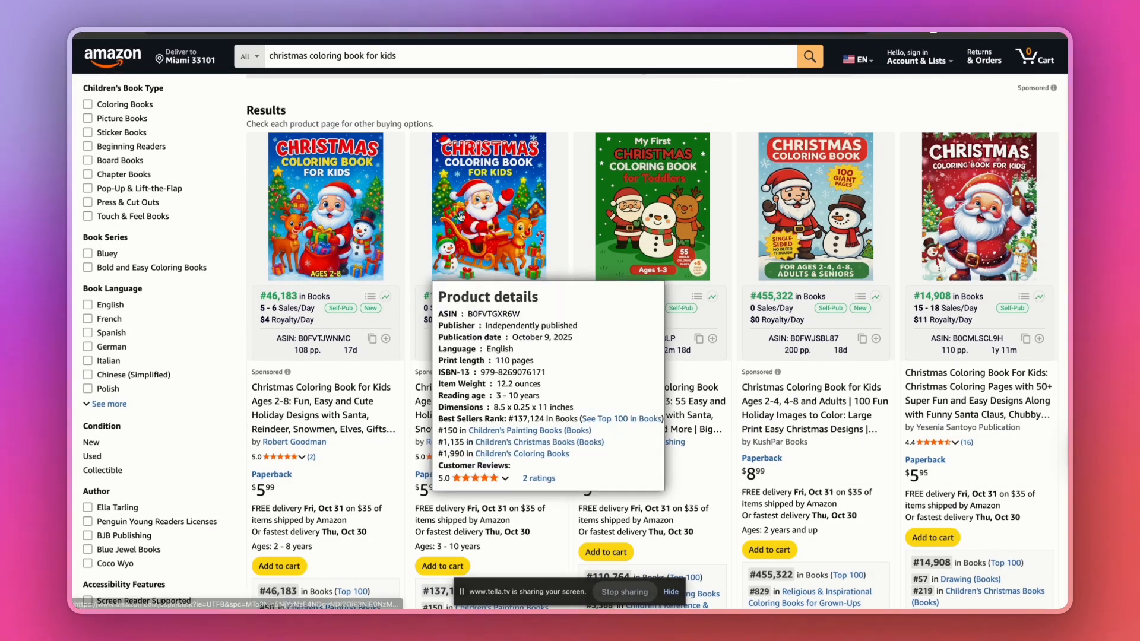
scroll(down, 3)
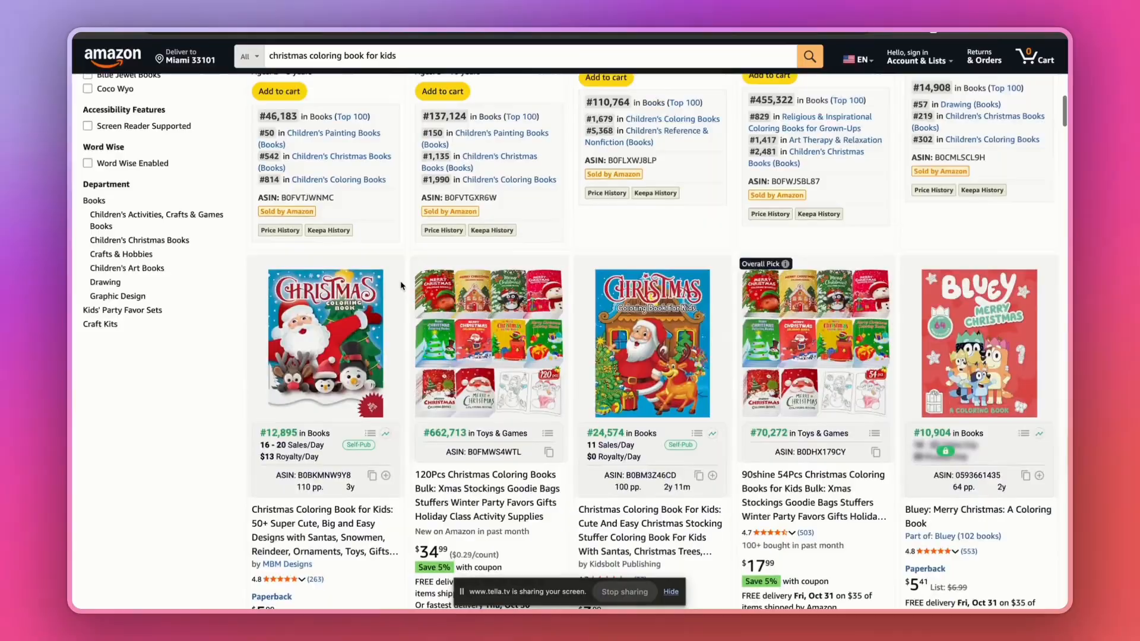
scroll(up, 3)
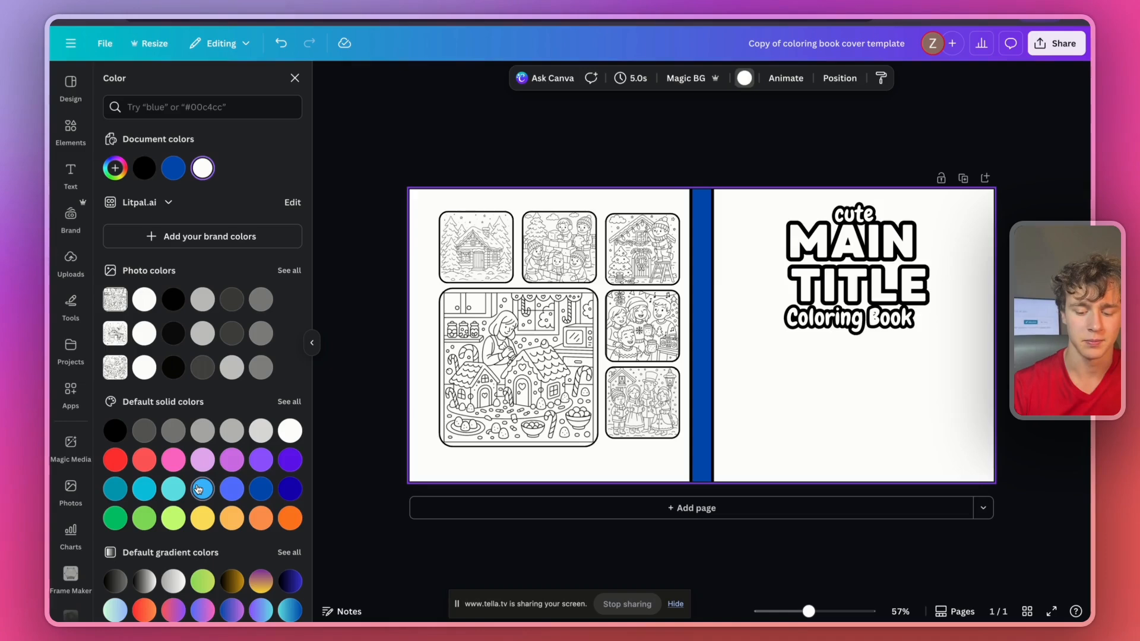
Step: Apply a blue gradient background, add faint snowflakes over the front and copy them onto the back cover
click(202, 488)
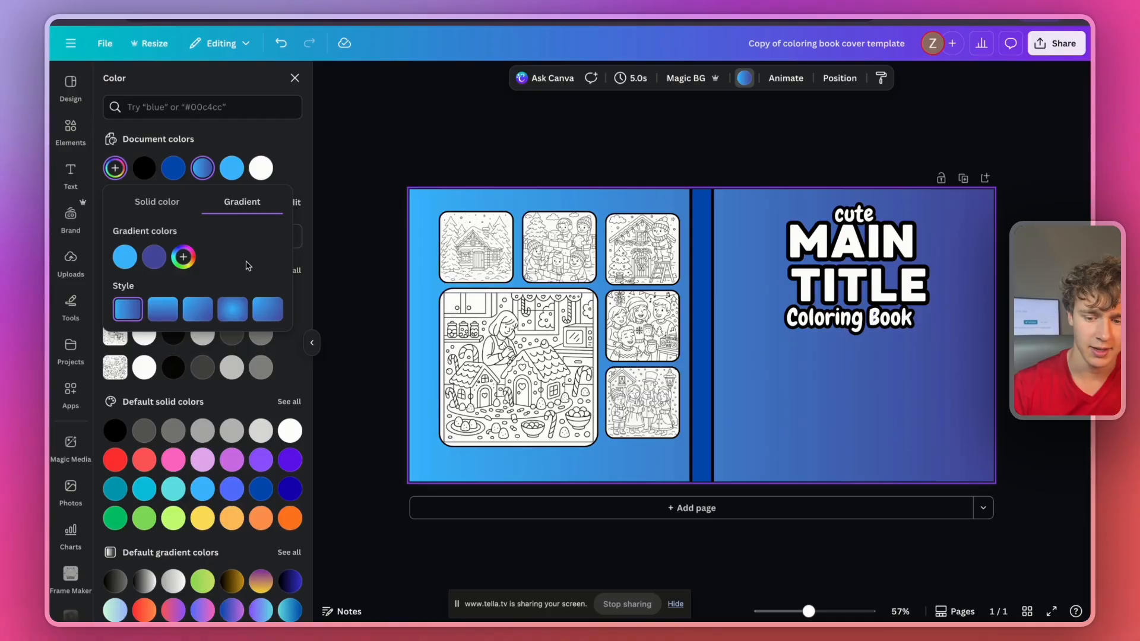
click(198, 309)
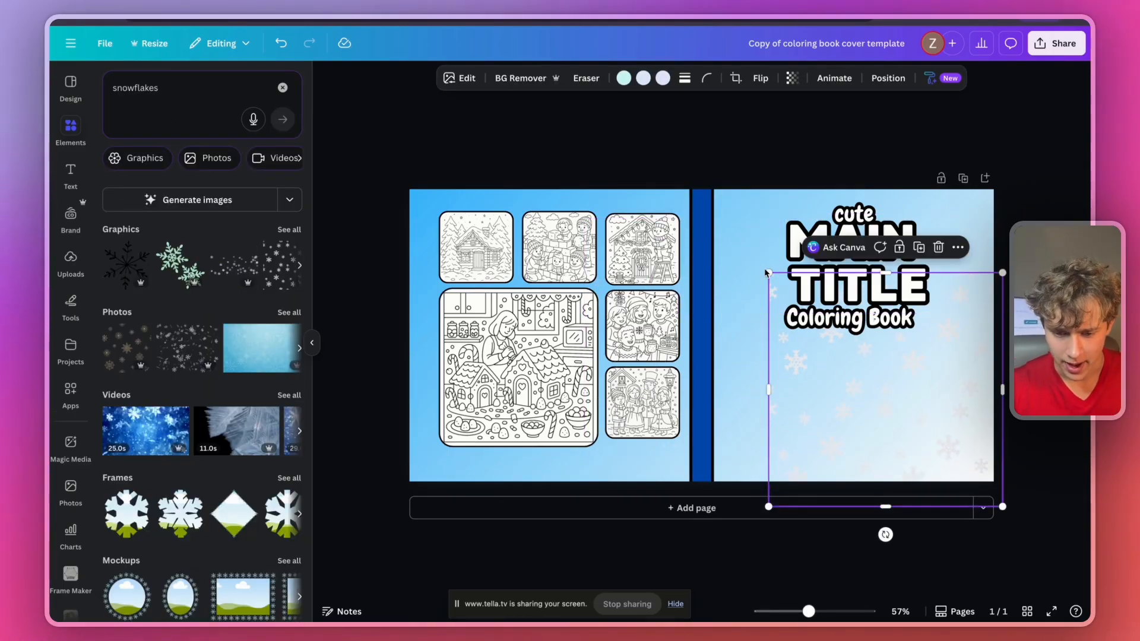
click(792, 79)
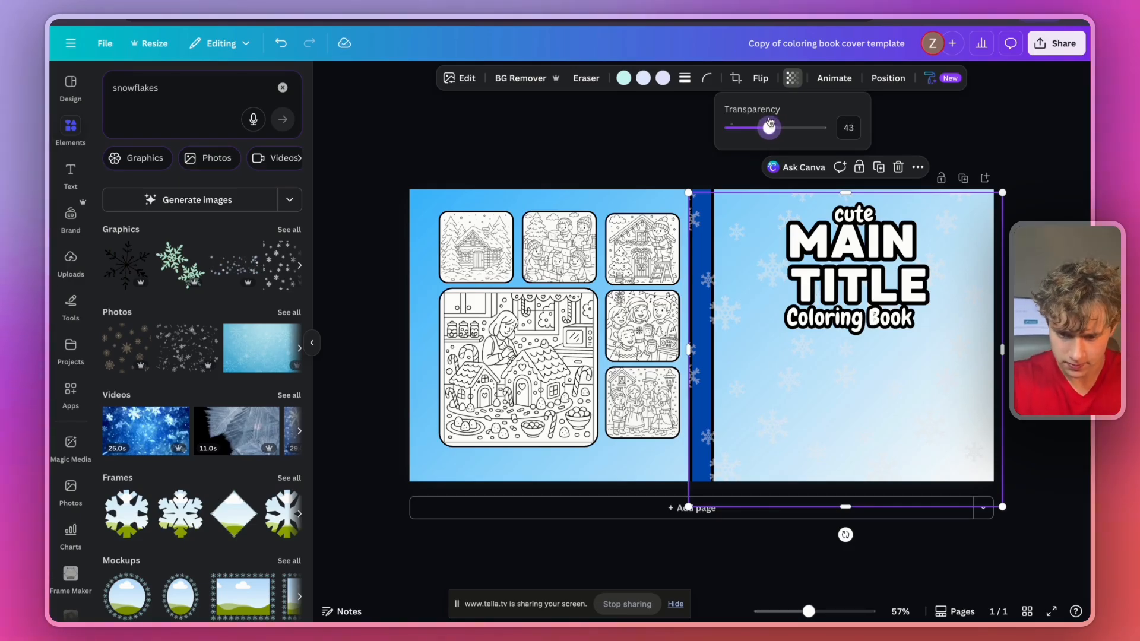
click(850, 265)
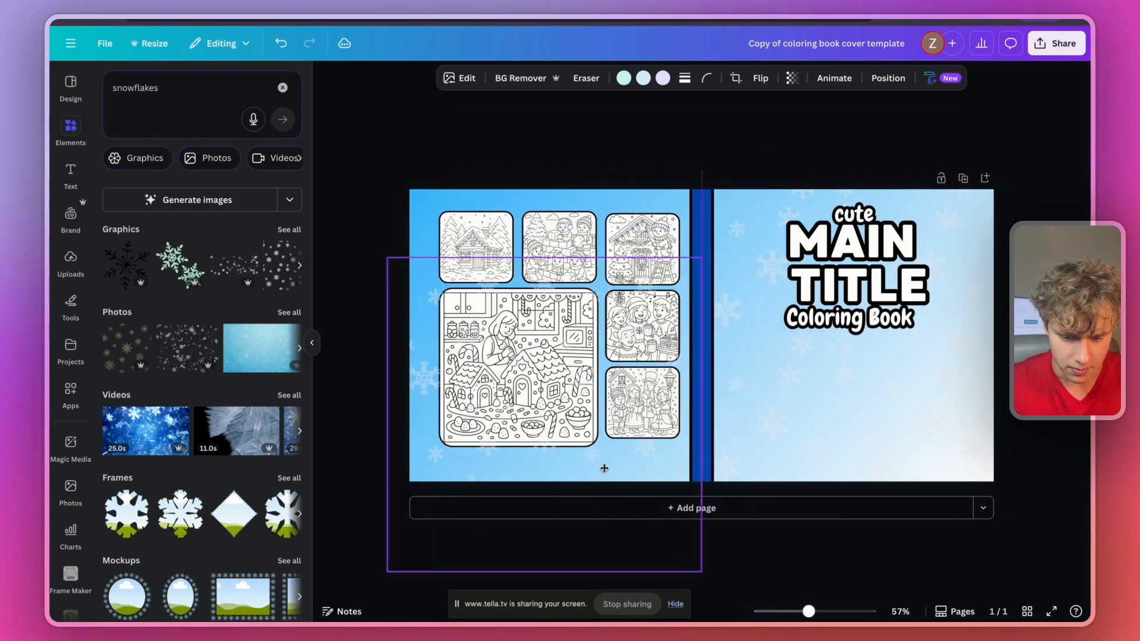
click(898, 413)
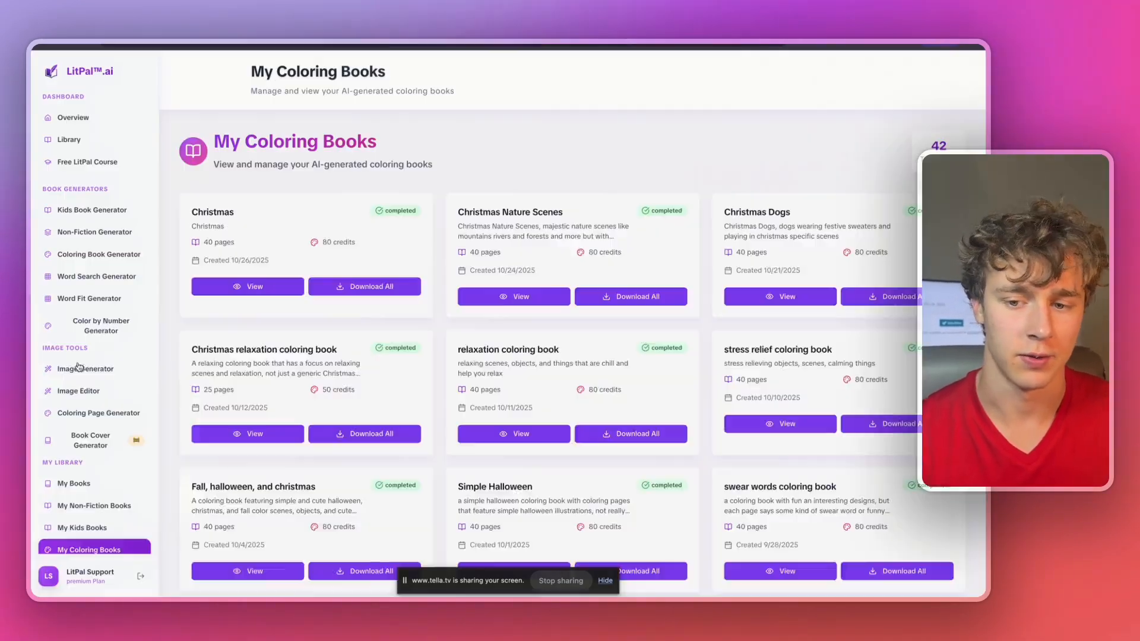
Step: Generate a private, no-specific-style image of cartoon Santa, reindeer and elves in a Christmas forest
click(83, 368)
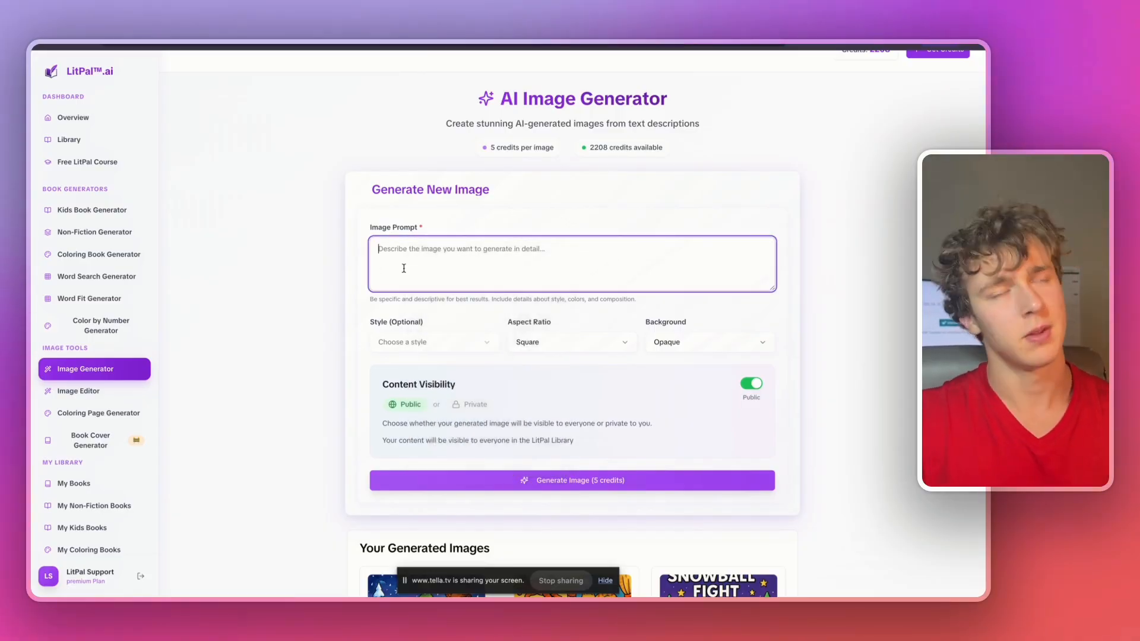
text(A cartoon image of Santa Clause and his reindeer standing outside, there are elves and it is chritams in the forest and the sky is blue)
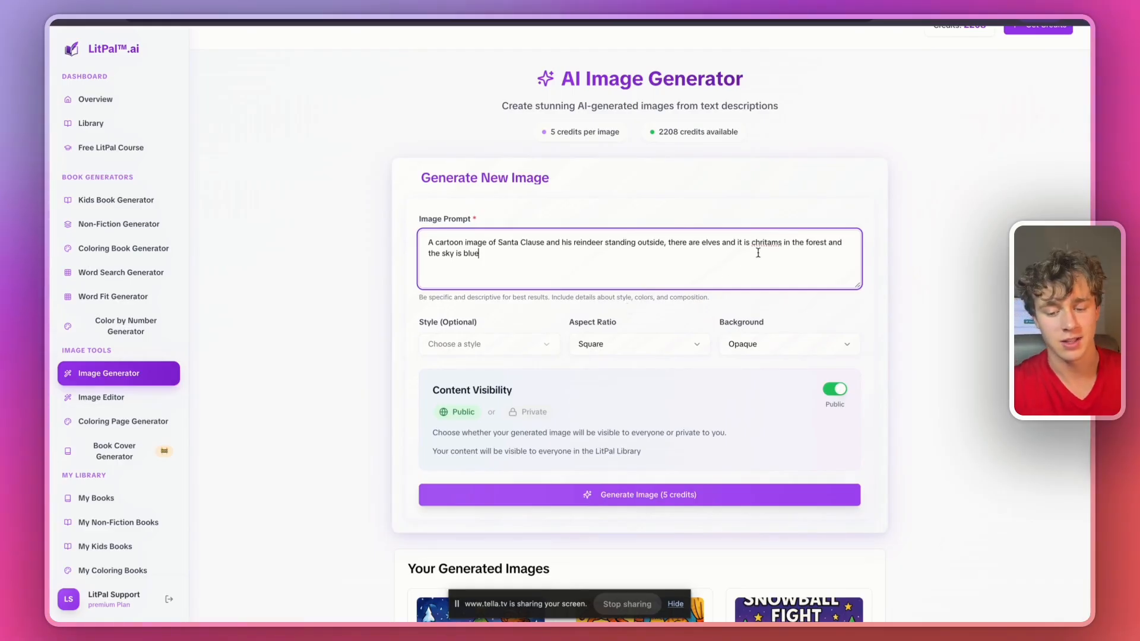
text(Christmas)
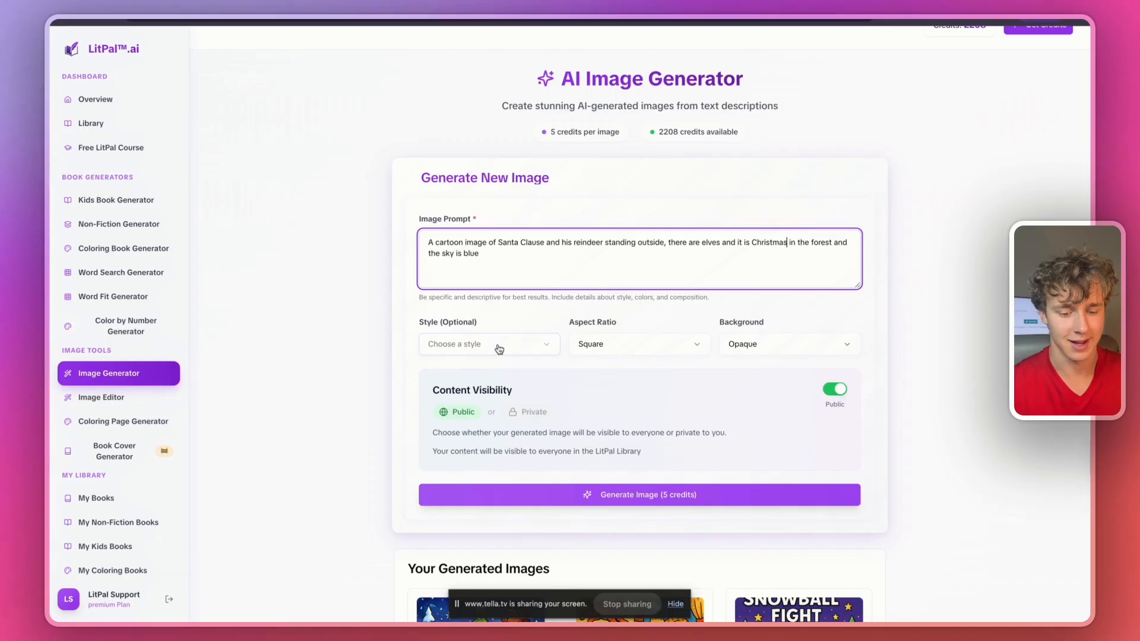
click(487, 344)
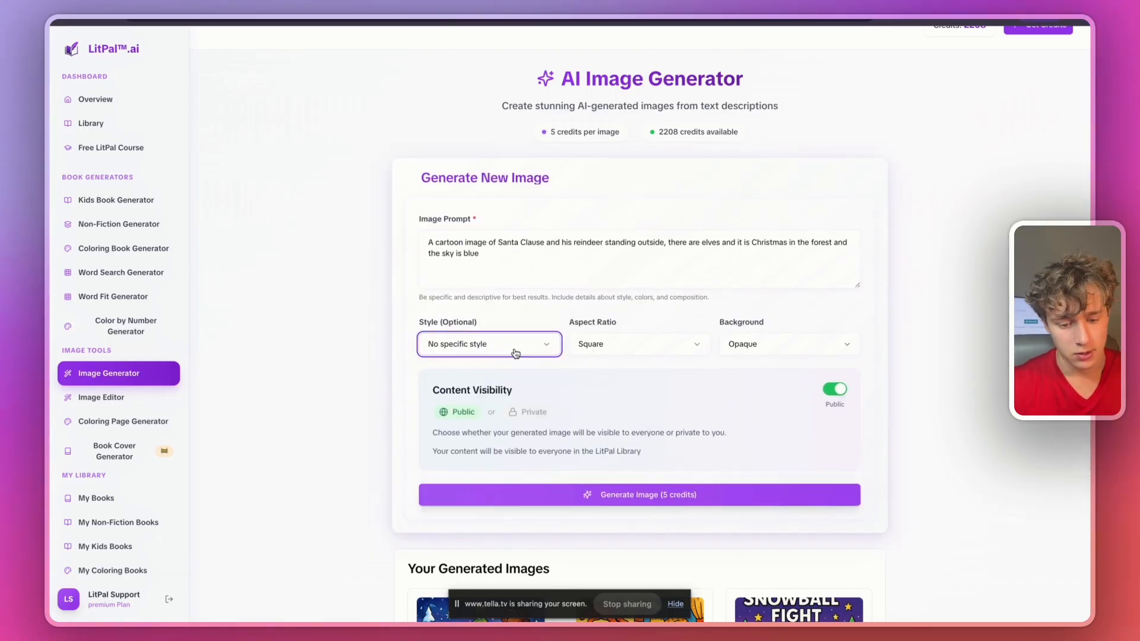
mouse_move(598, 344)
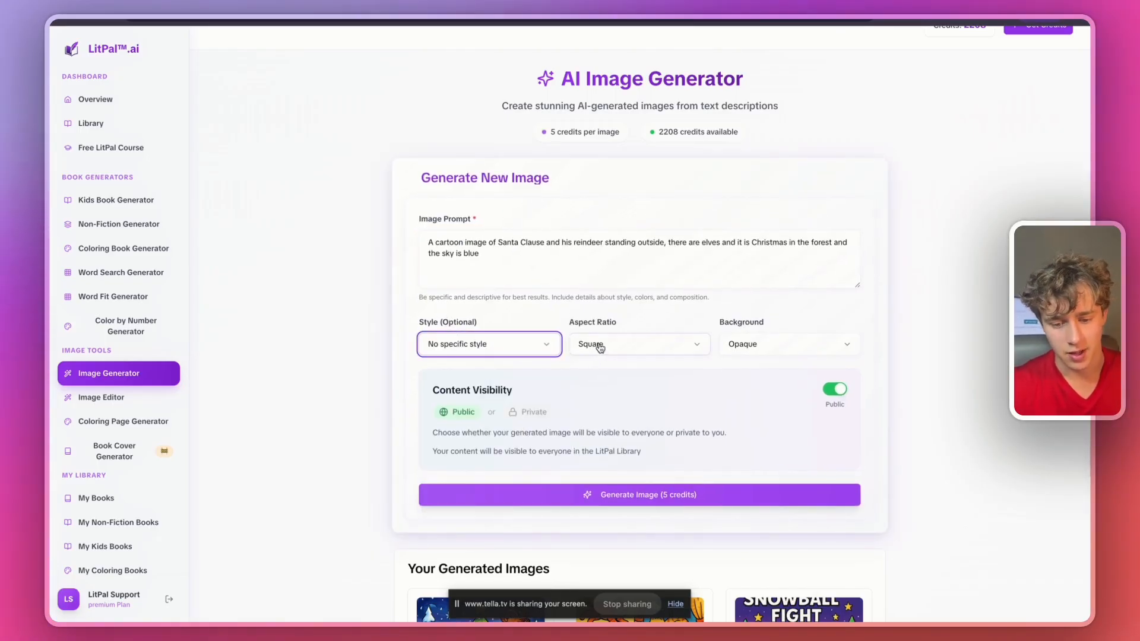
mouse_move(766, 343)
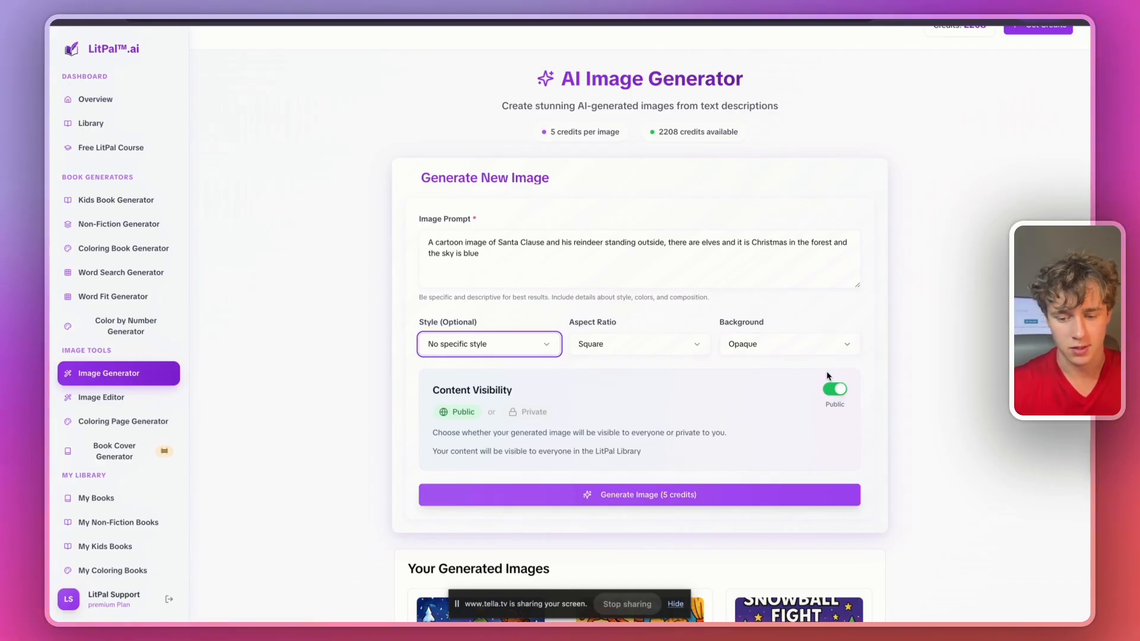
click(833, 388)
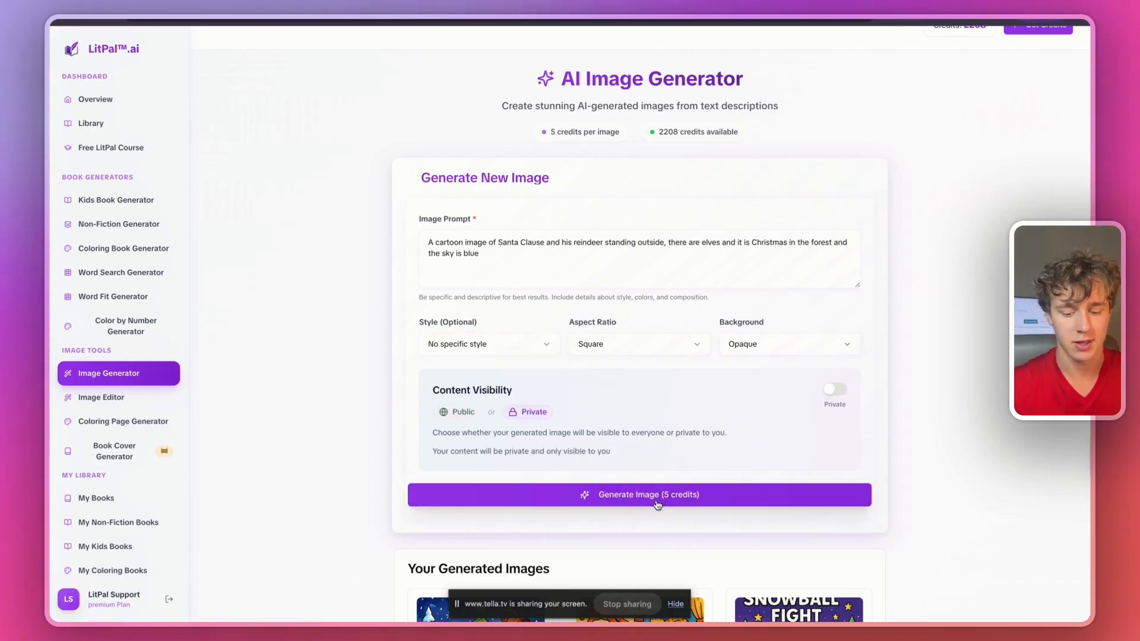
click(93, 469)
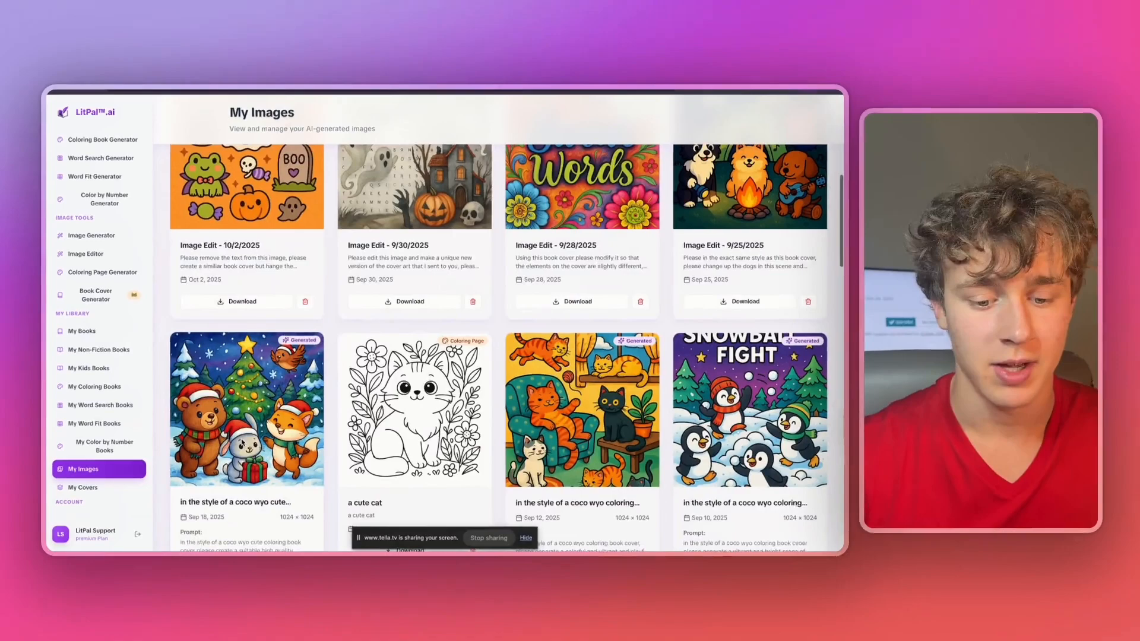
scroll(up, 3)
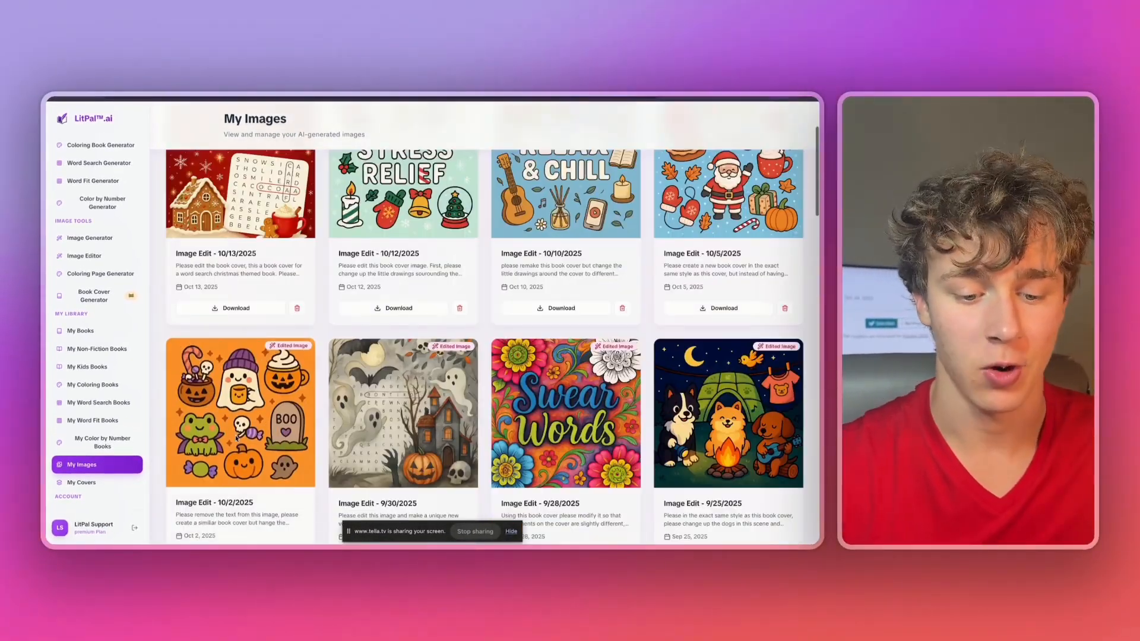
scroll(up, 3)
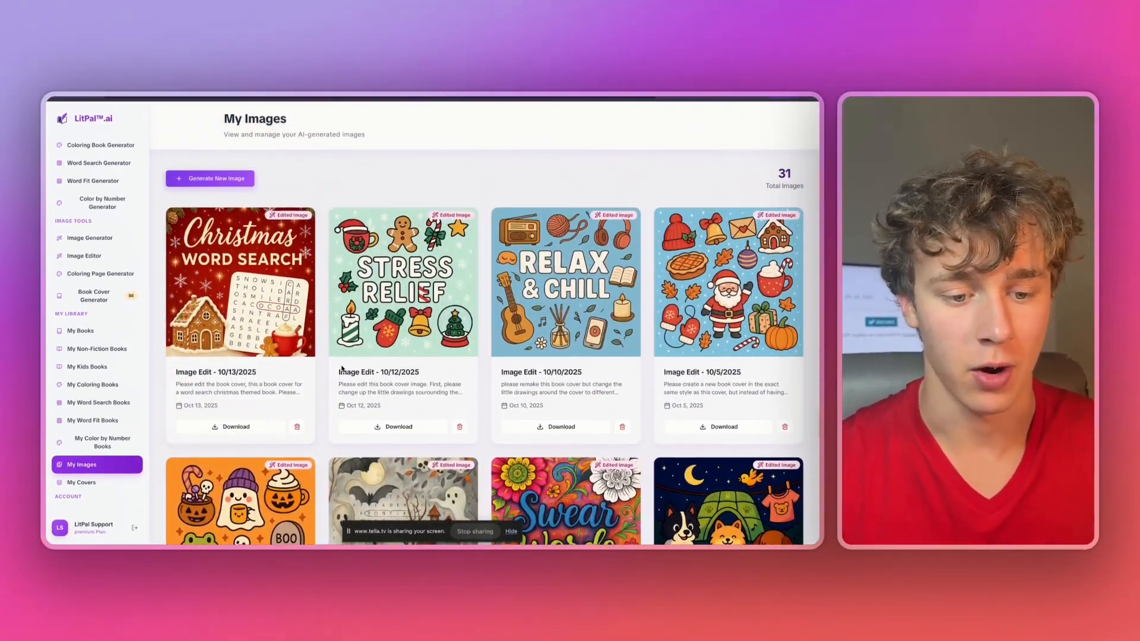
scroll(up, 3)
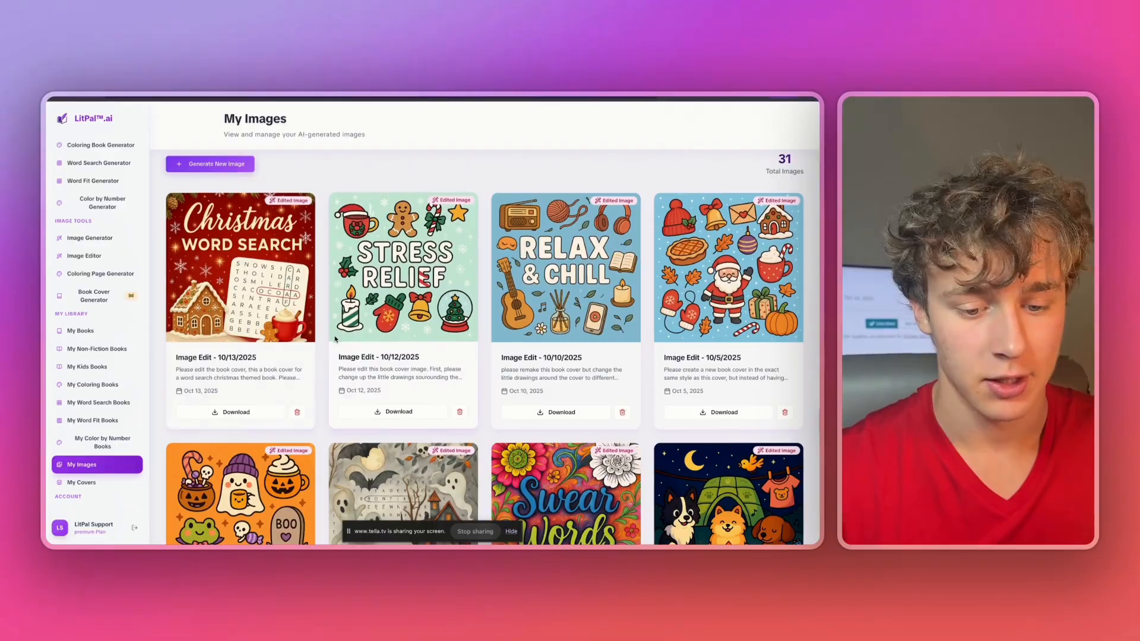
scroll(down, 3)
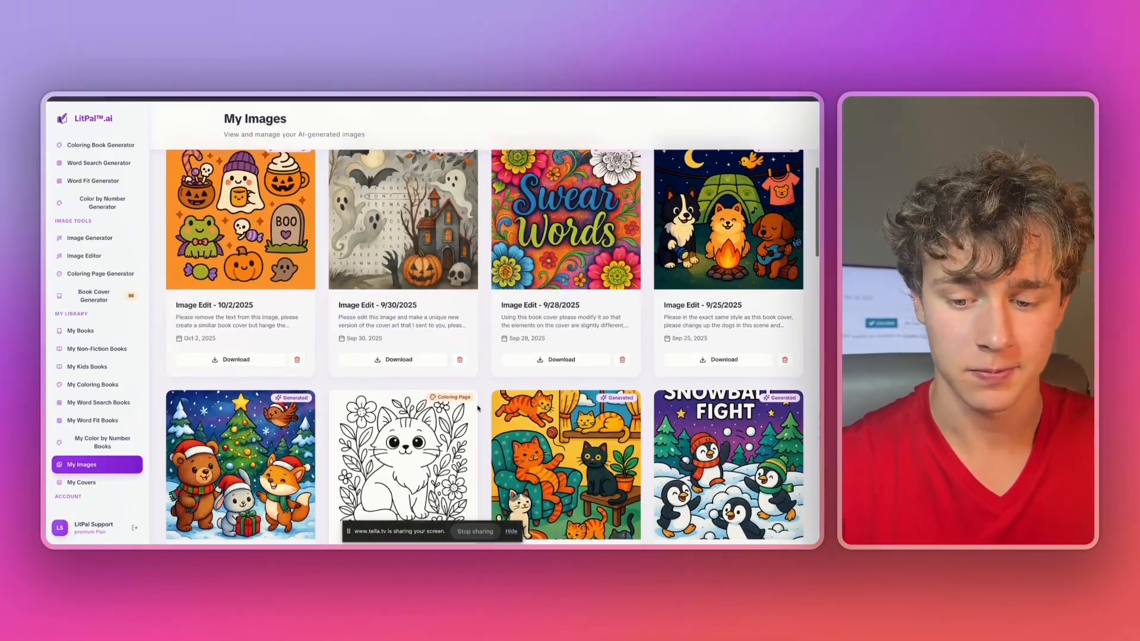
scroll(up, 3)
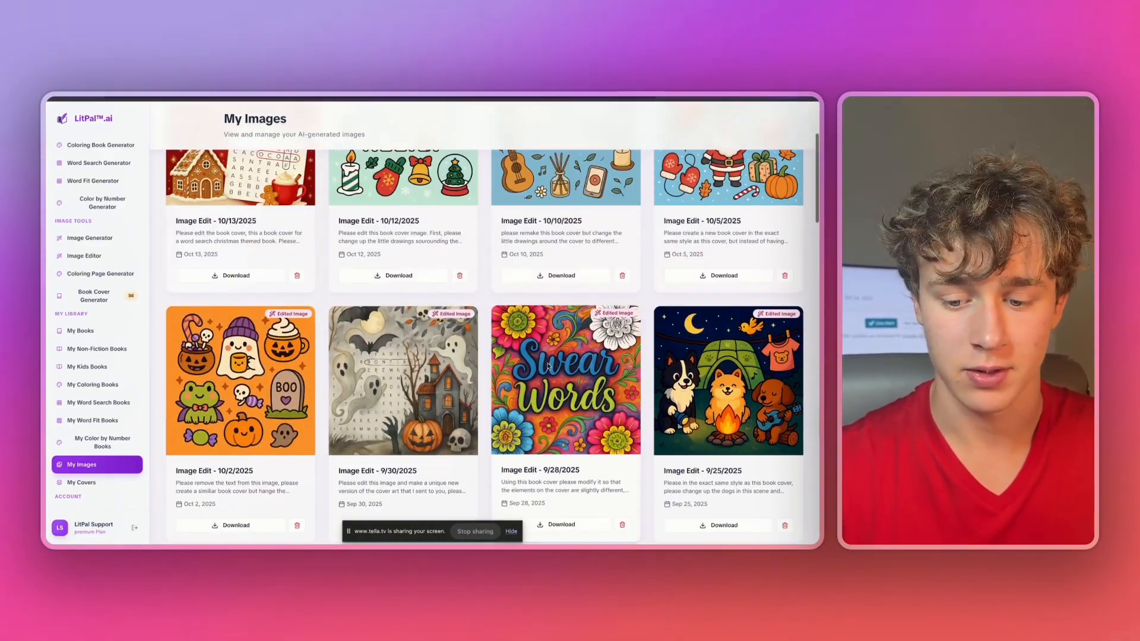
scroll(up, 3)
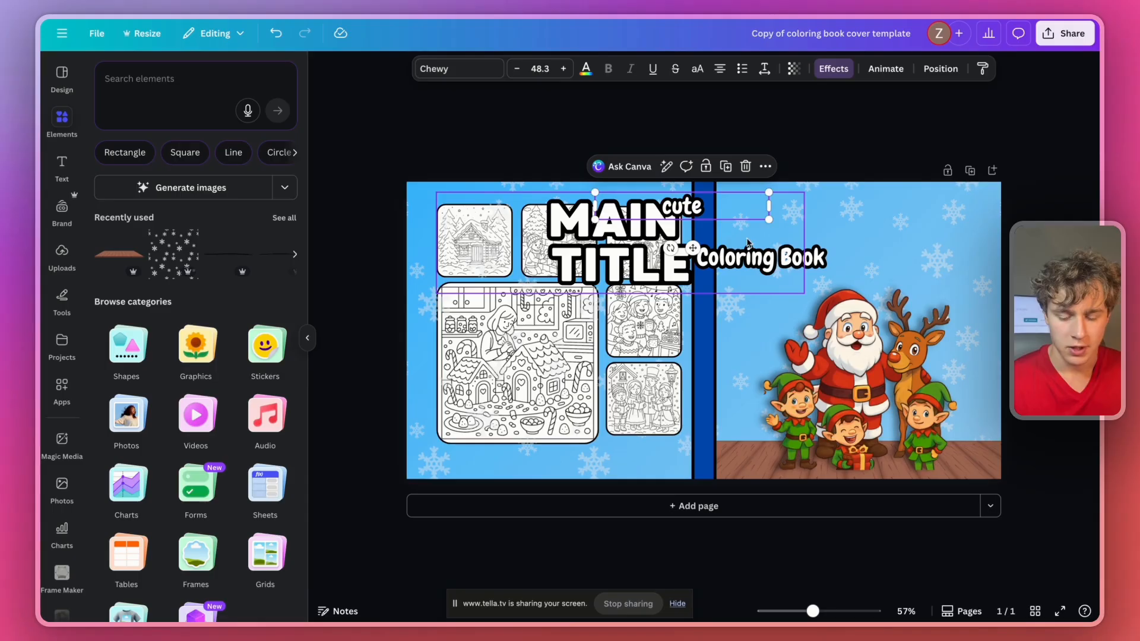
Step: Clean up the Santa and elves illustration with the Eraser and return it to the cover
click(854, 363)
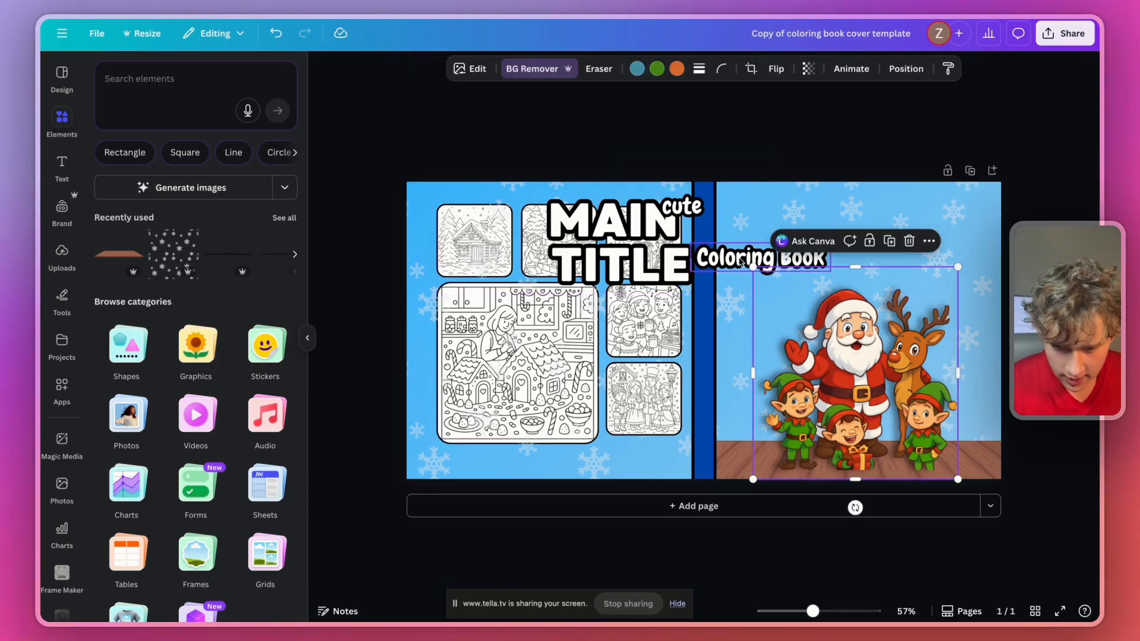
click(598, 69)
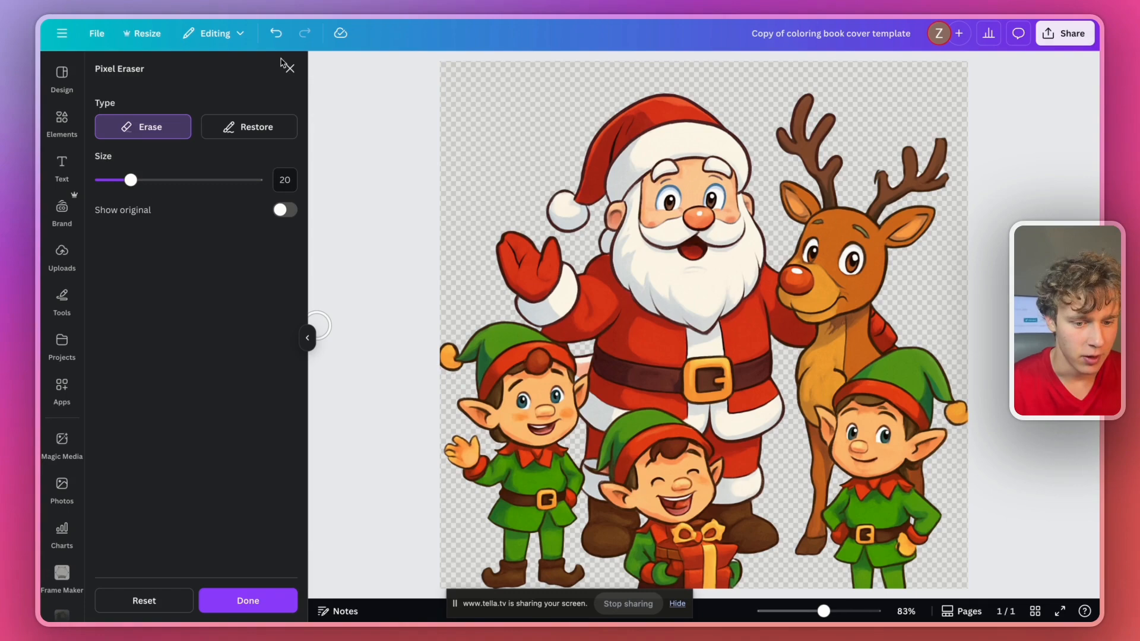
click(249, 600)
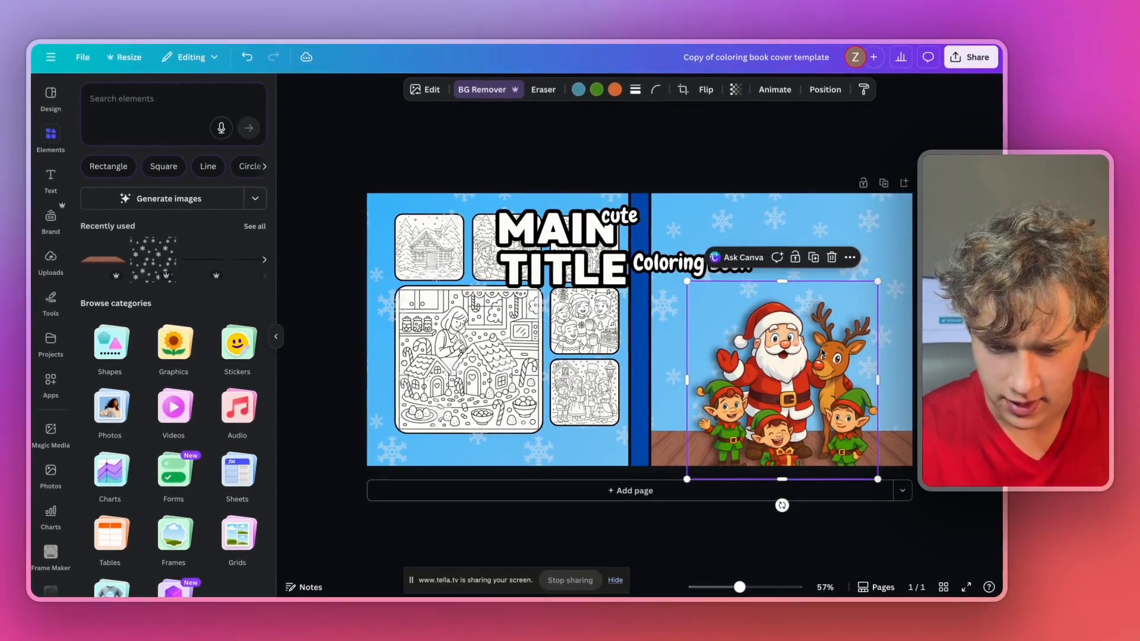
Step: Add christmas tree graphics and replace the leftover 'cute' with the CHRISTMAS Coloring Book For Kids title
text(christmas tree)
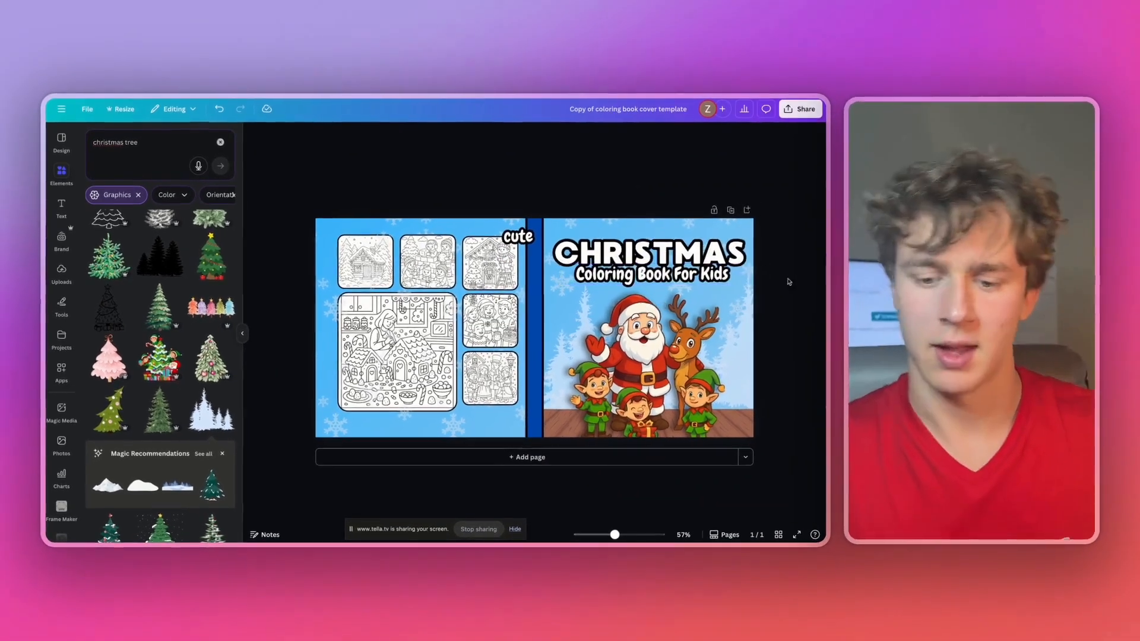
click(517, 236)
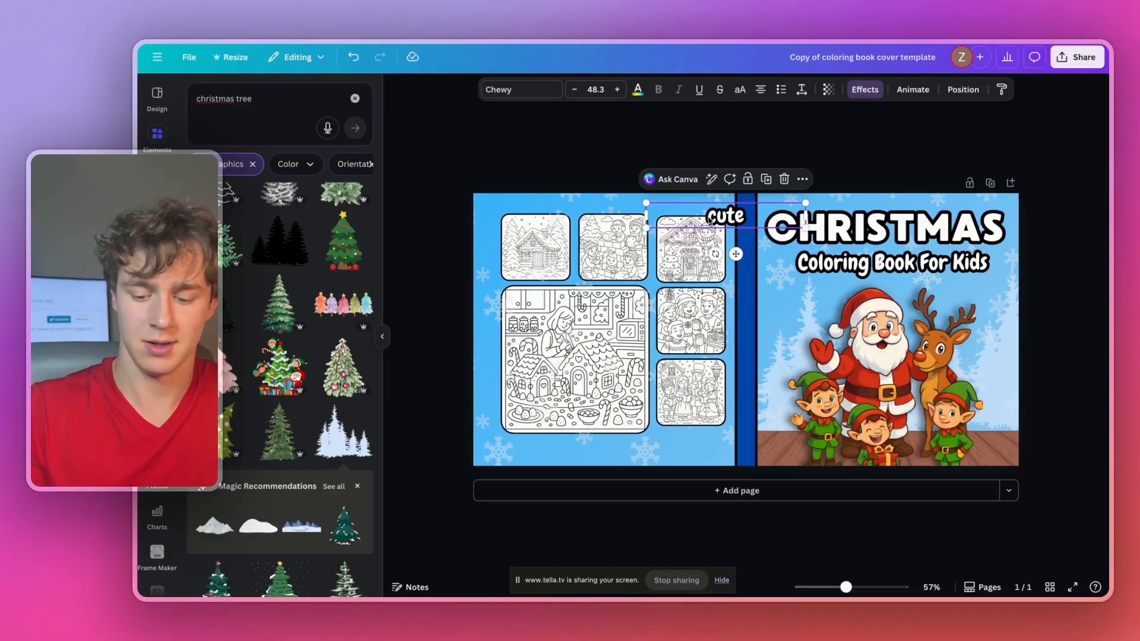
click(883, 374)
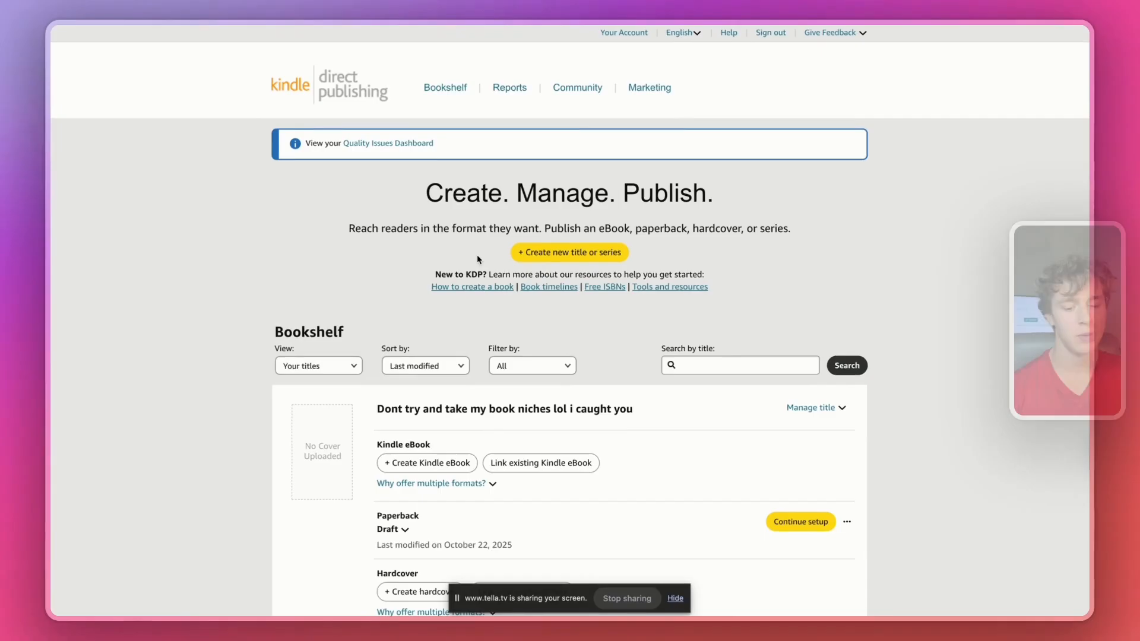
Step: Create a new paperback title on the KDP Bookshelf and view its blank details form
click(569, 252)
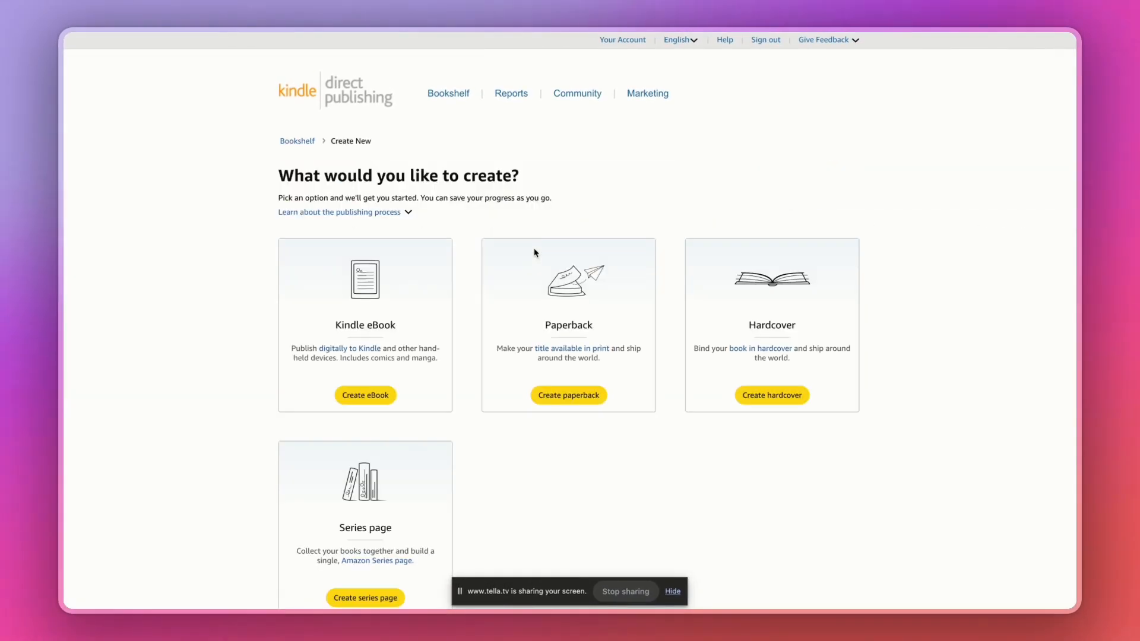
click(569, 394)
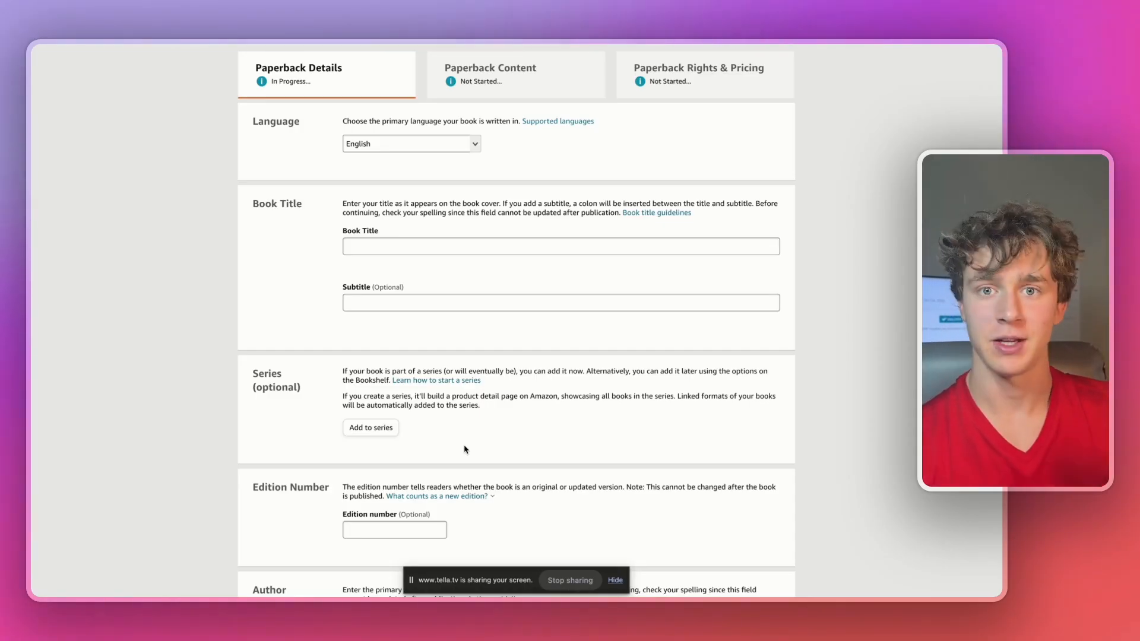
scroll(down, 3)
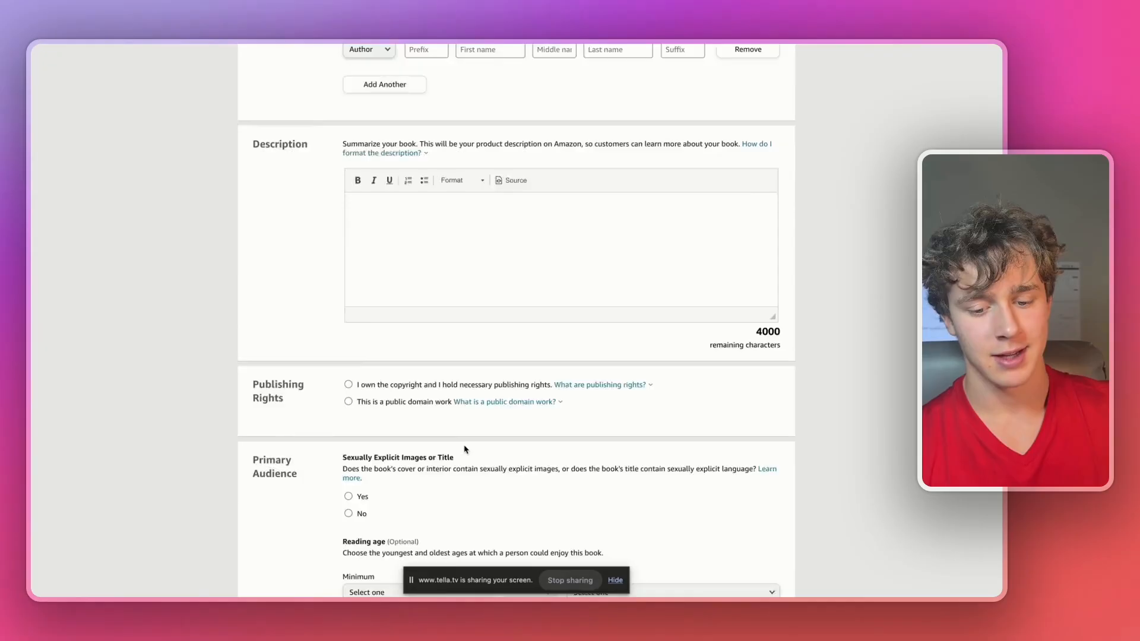